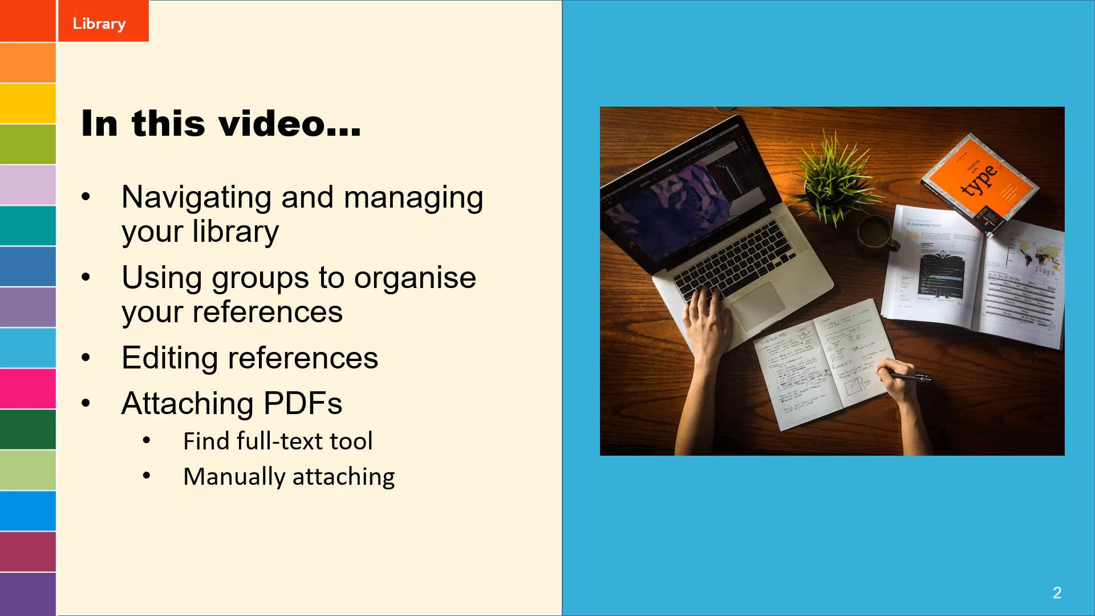
Advance the presentation to the 'Navigating & managing your library' slide
key(Right)
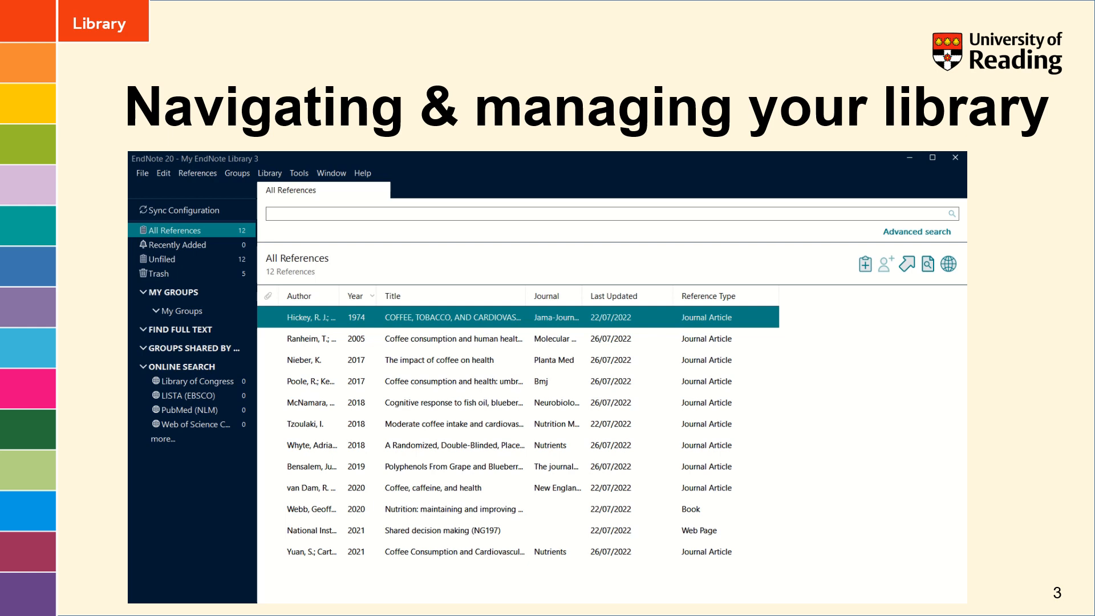
mouse_move(839, 496)
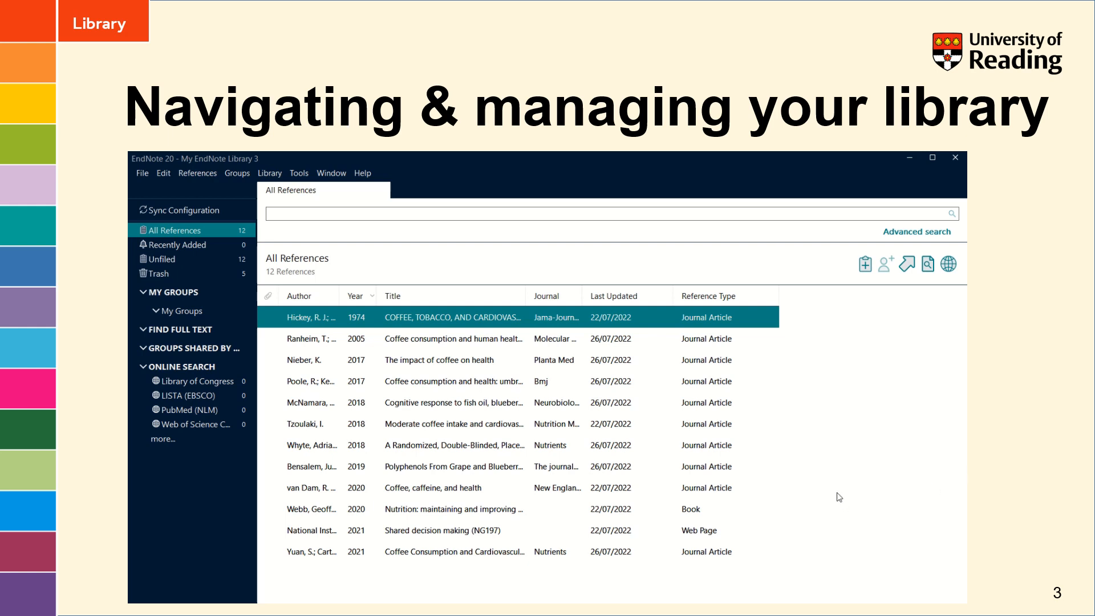
mouse_move(430, 349)
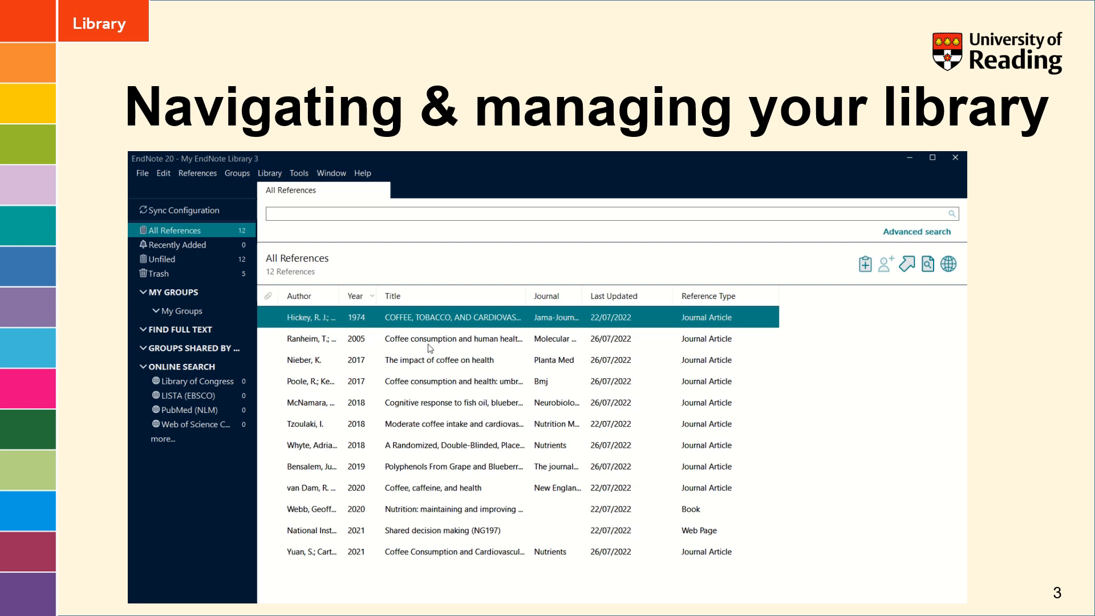
View the Ranheim 2005 reference summary and preview its citation in Cite Them Right-Harvard style
click(452, 338)
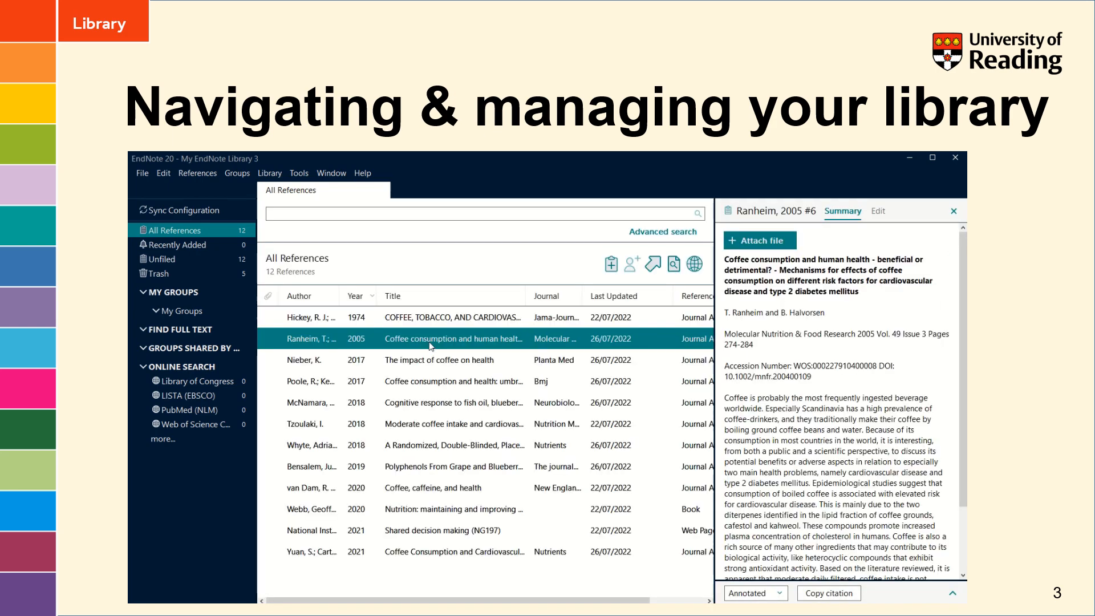
mouse_move(446, 343)
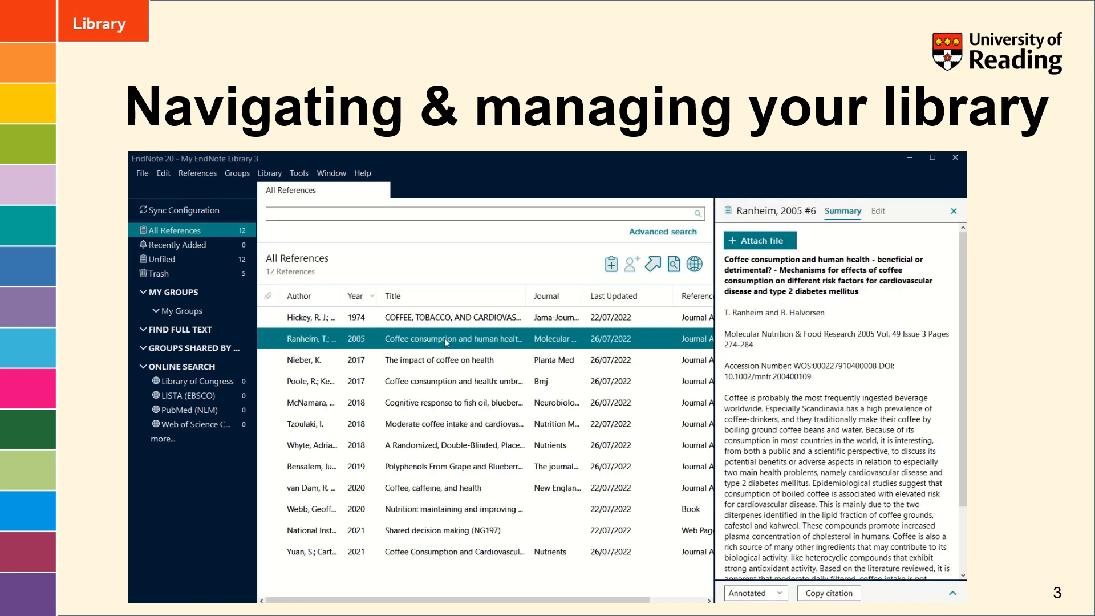
mouse_move(910, 377)
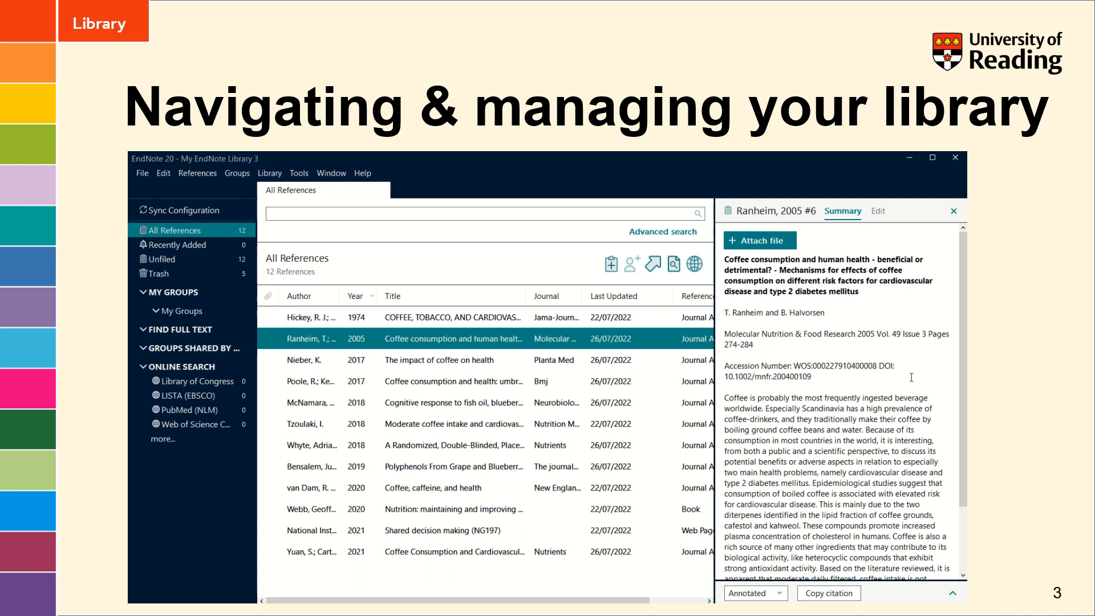
mouse_move(879, 217)
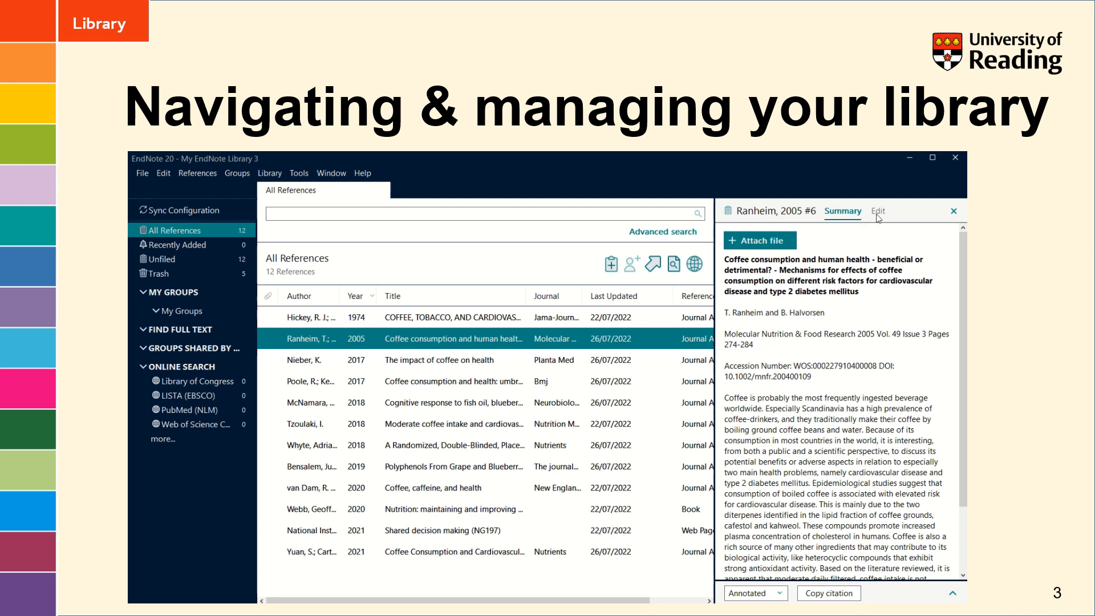
click(877, 210)
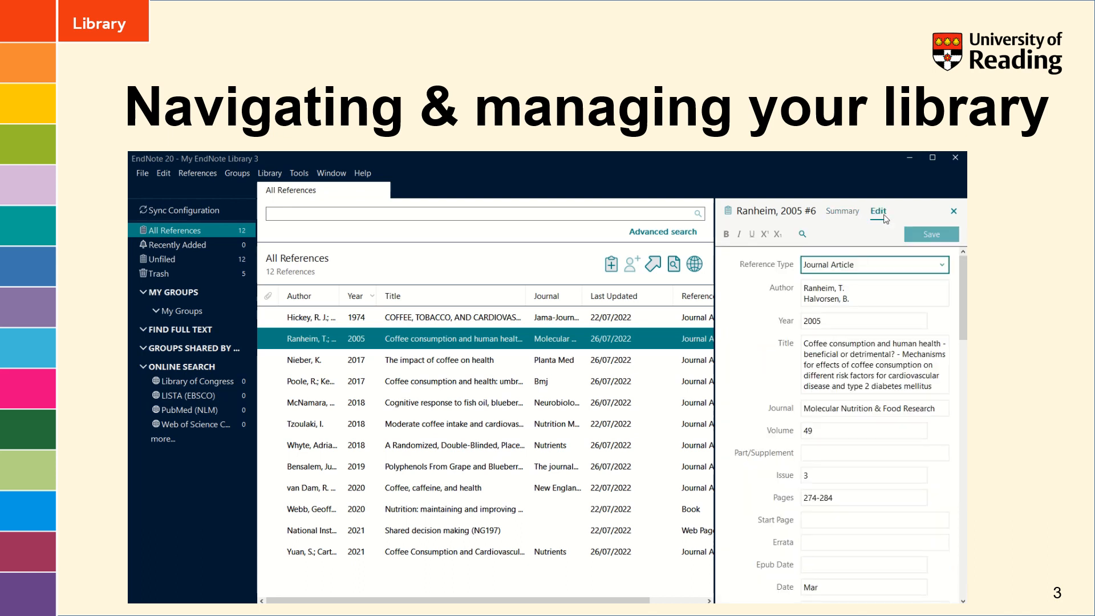
click(842, 211)
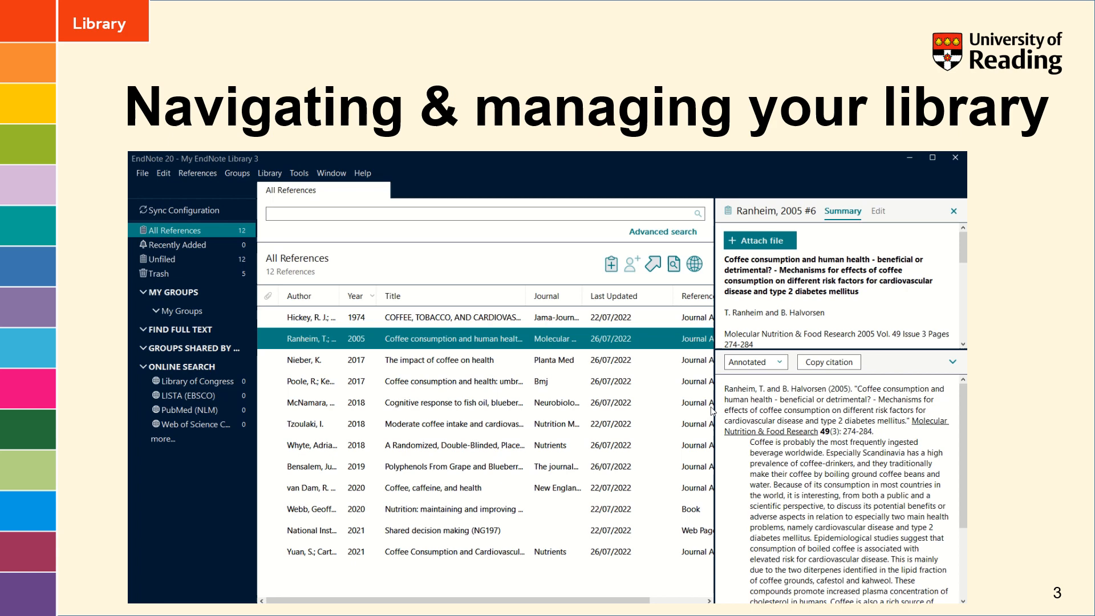
click(753, 362)
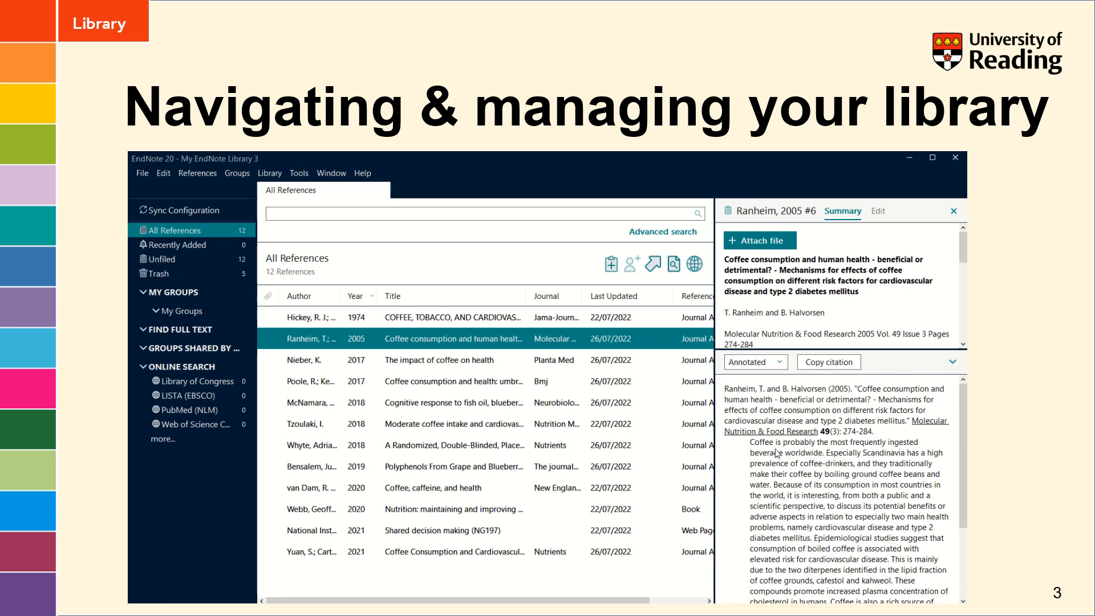
click(755, 361)
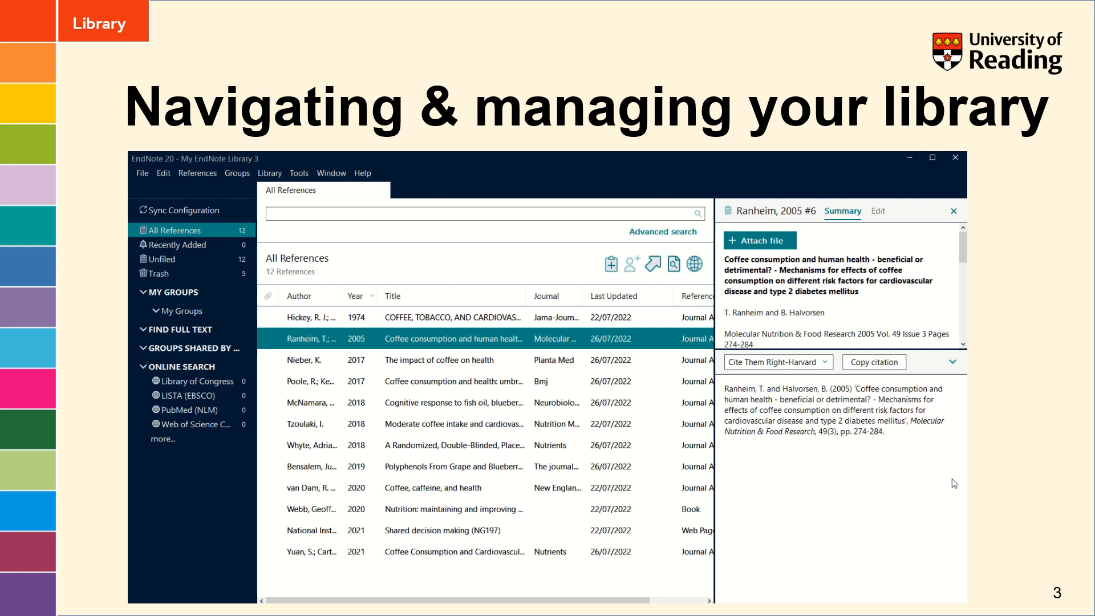
mouse_move(947, 482)
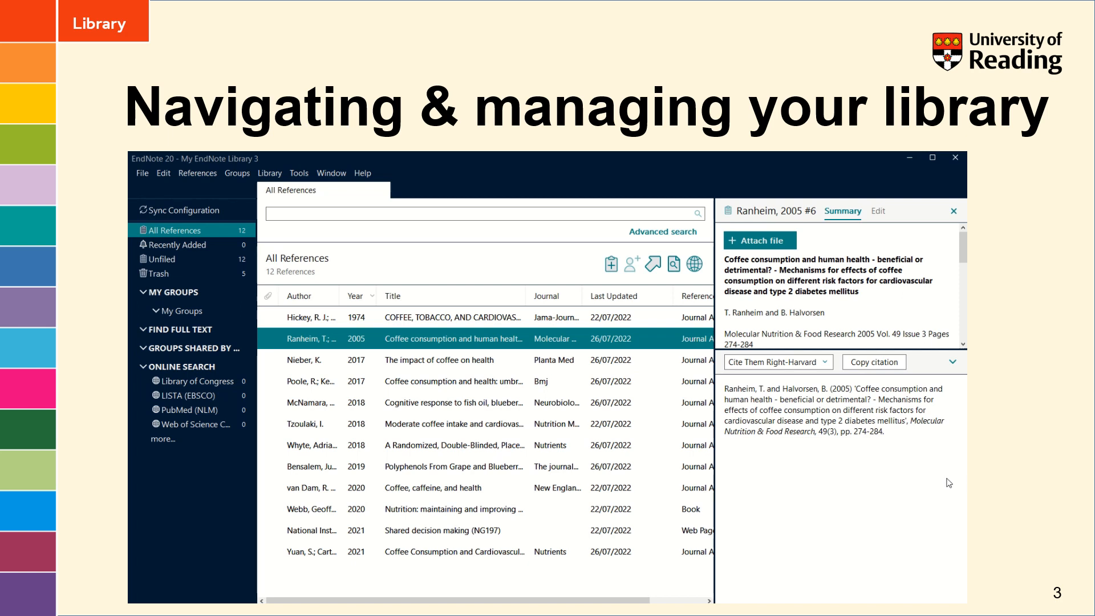
Close the reference panel and sort the library by author, then by reference type
click(952, 210)
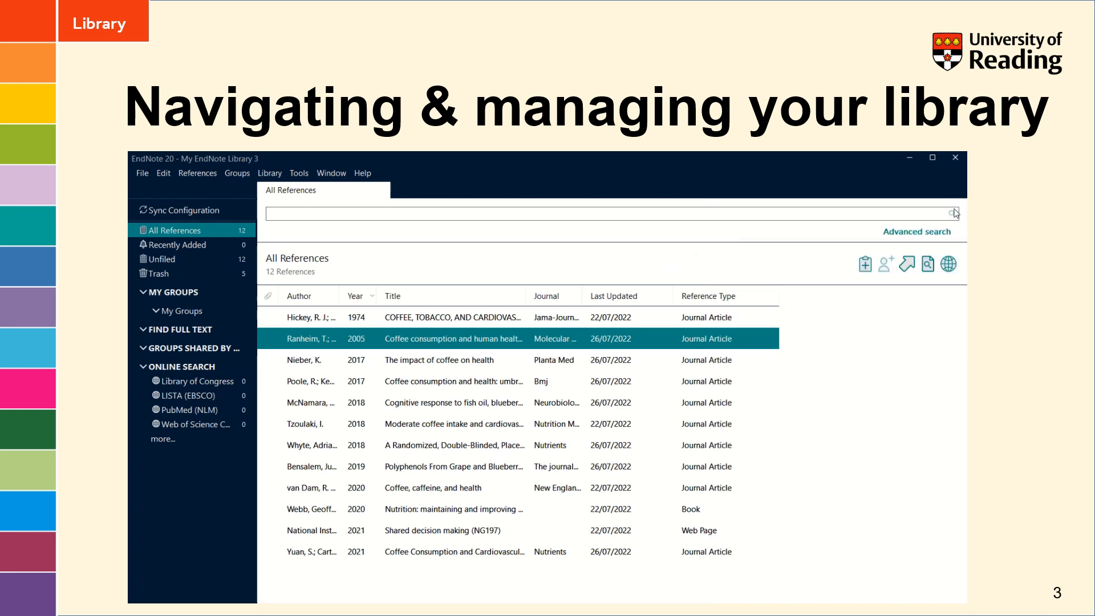
mouse_move(372, 403)
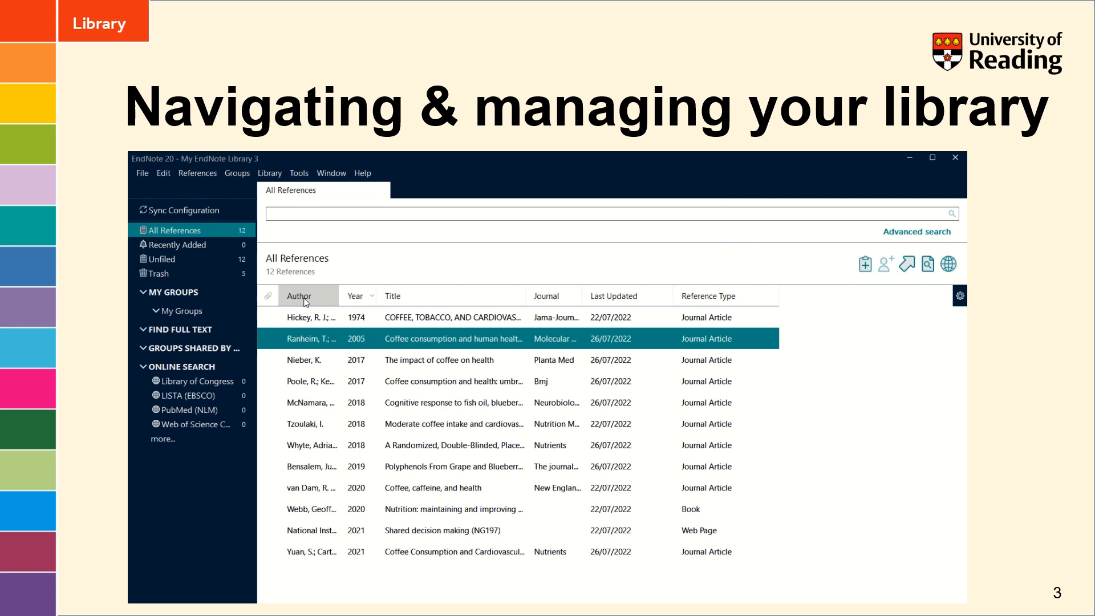
click(298, 295)
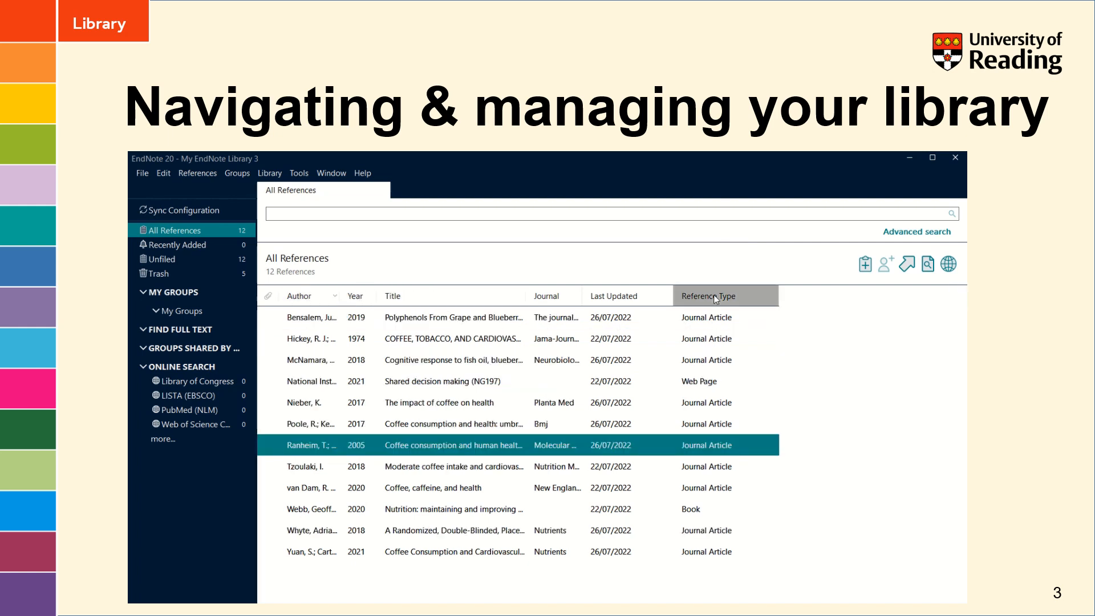
click(708, 296)
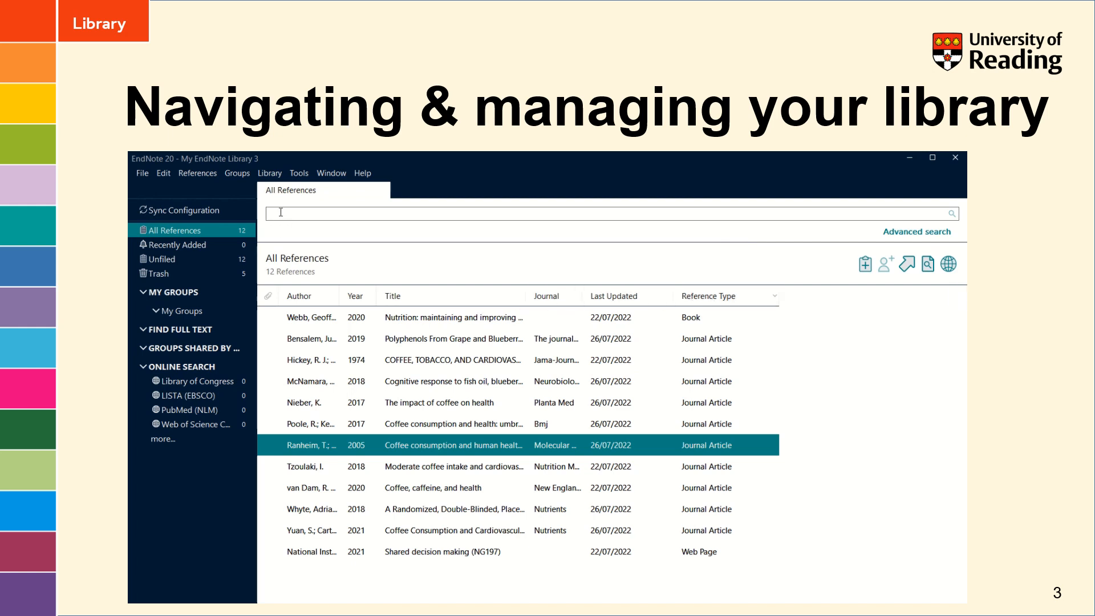
Search the library for 'poole', then clear the search to list all 12 references again
text(po)
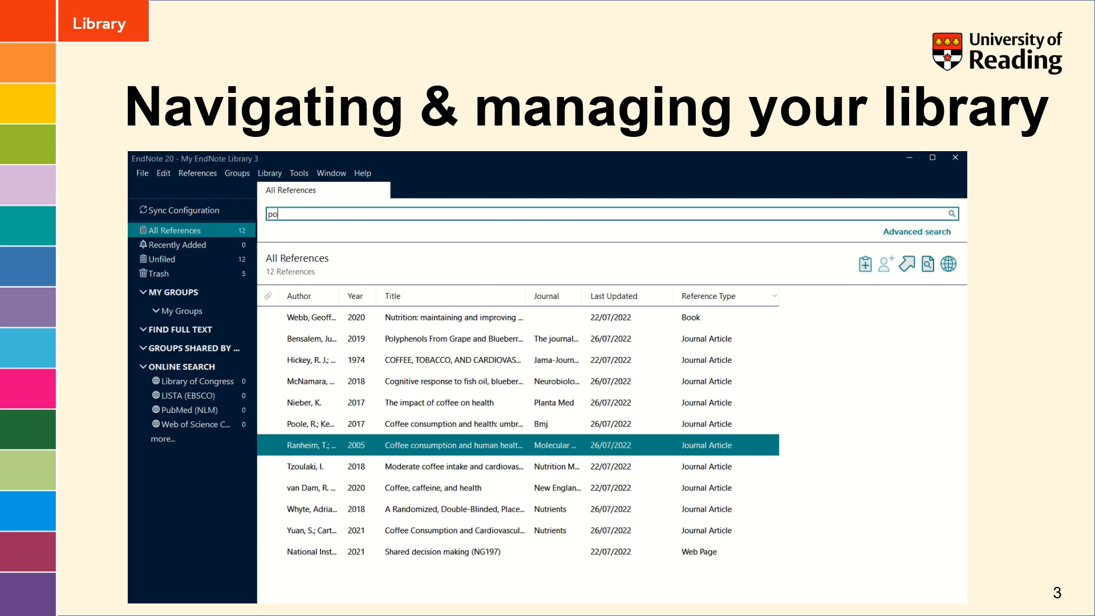
text(ole)
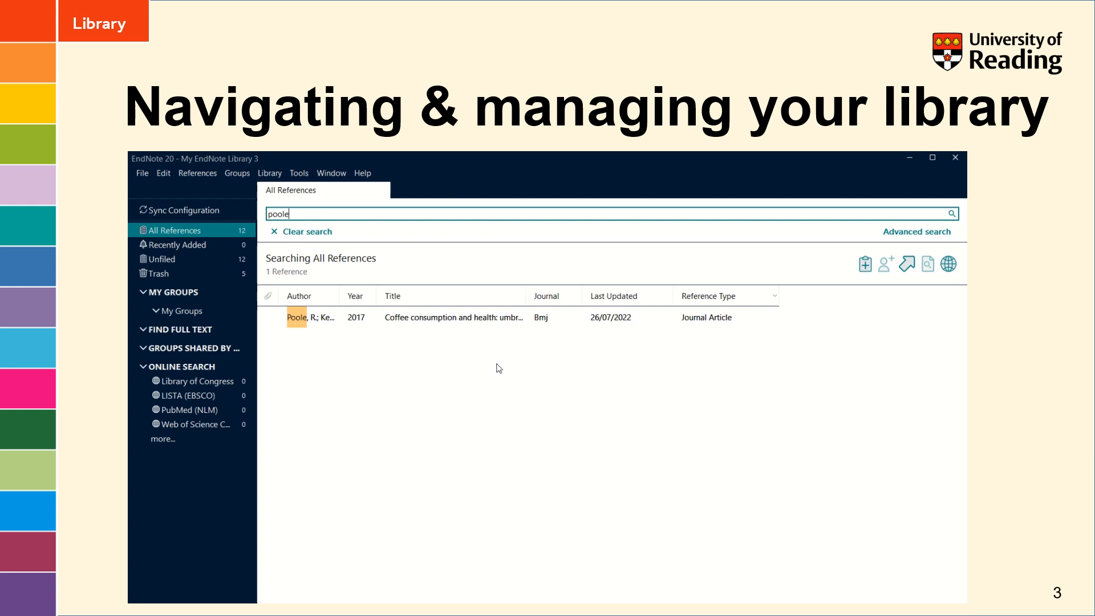
mouse_move(453, 322)
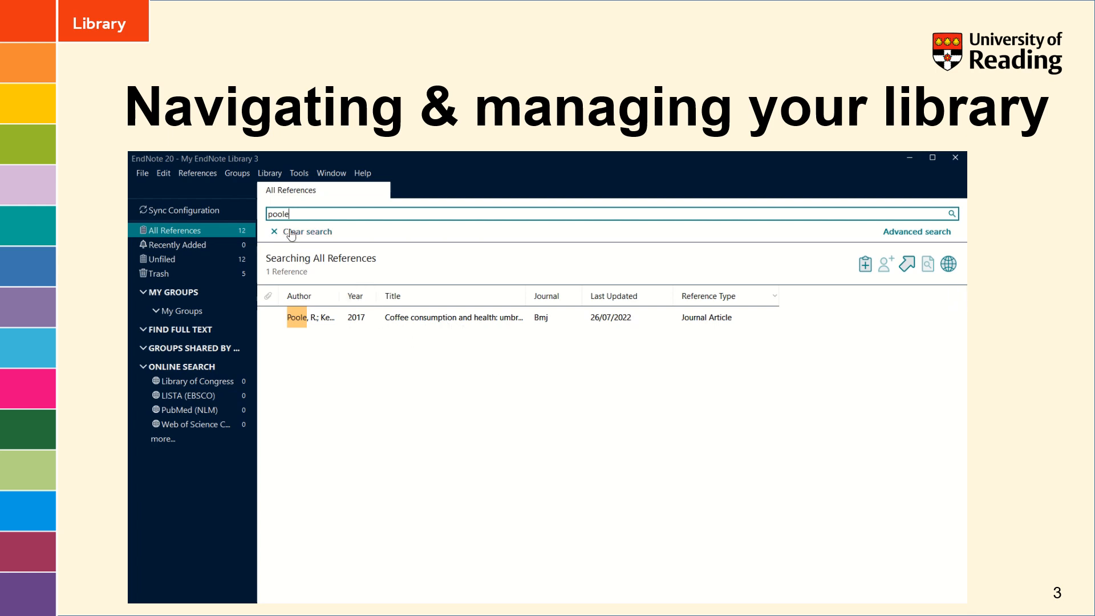
click(274, 232)
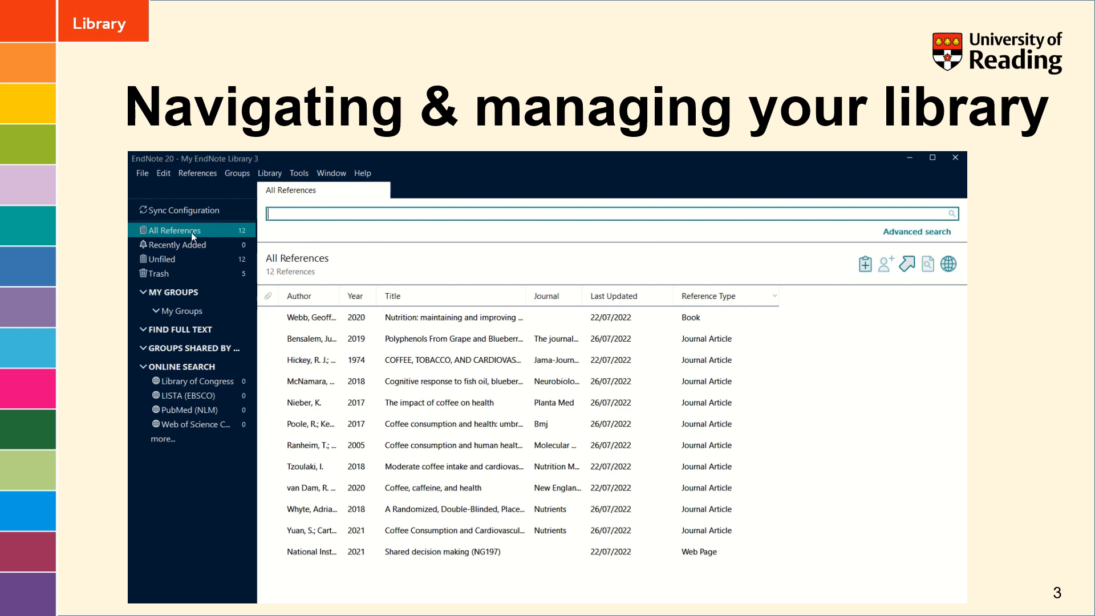
mouse_move(198, 239)
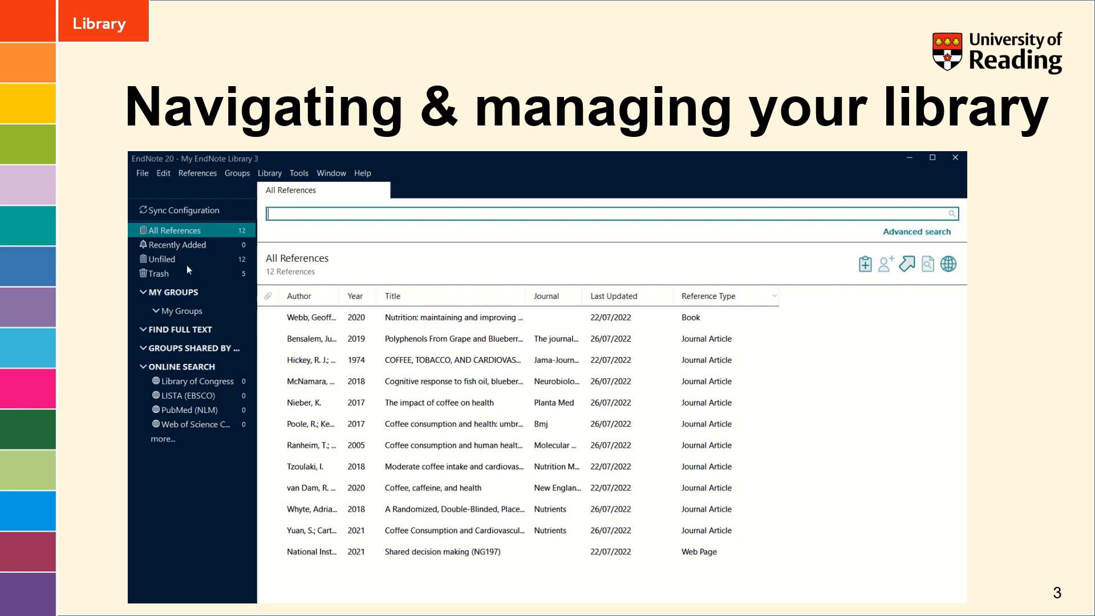
mouse_move(177, 263)
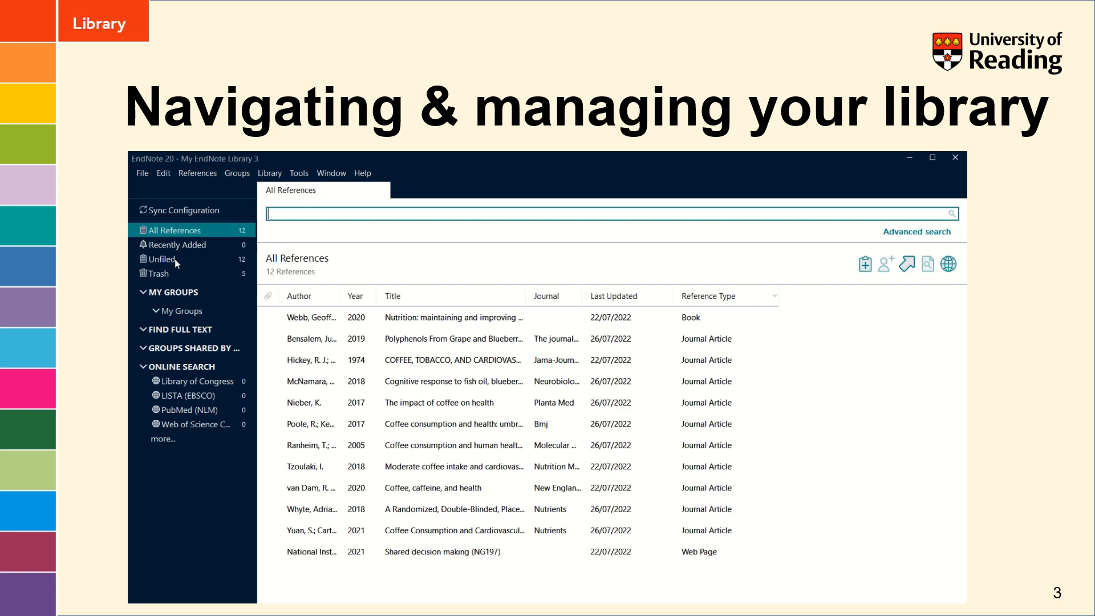
mouse_move(167, 277)
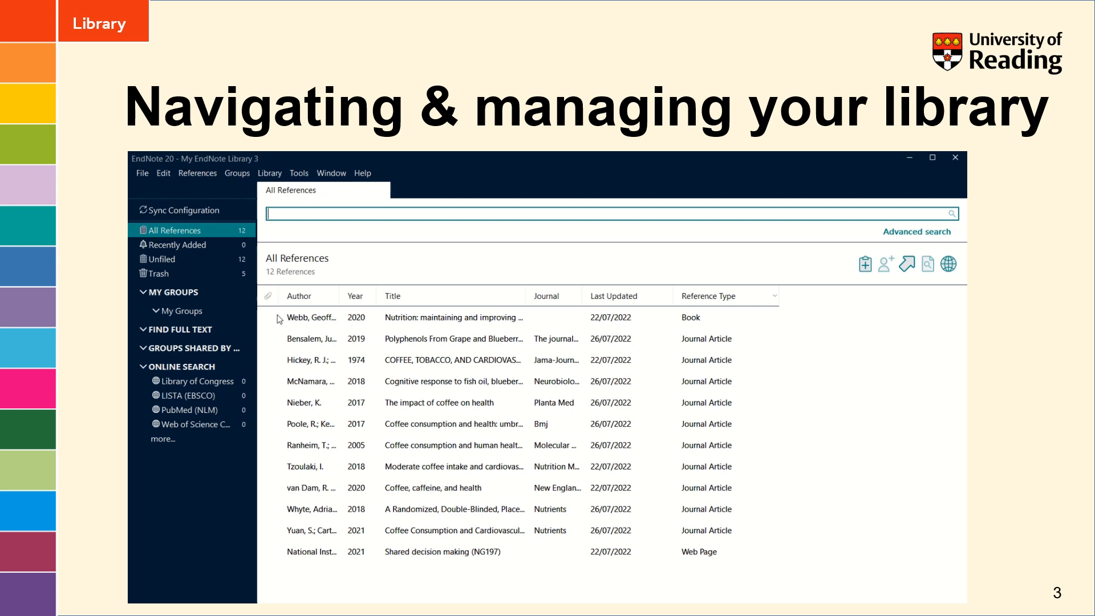
mouse_move(495, 321)
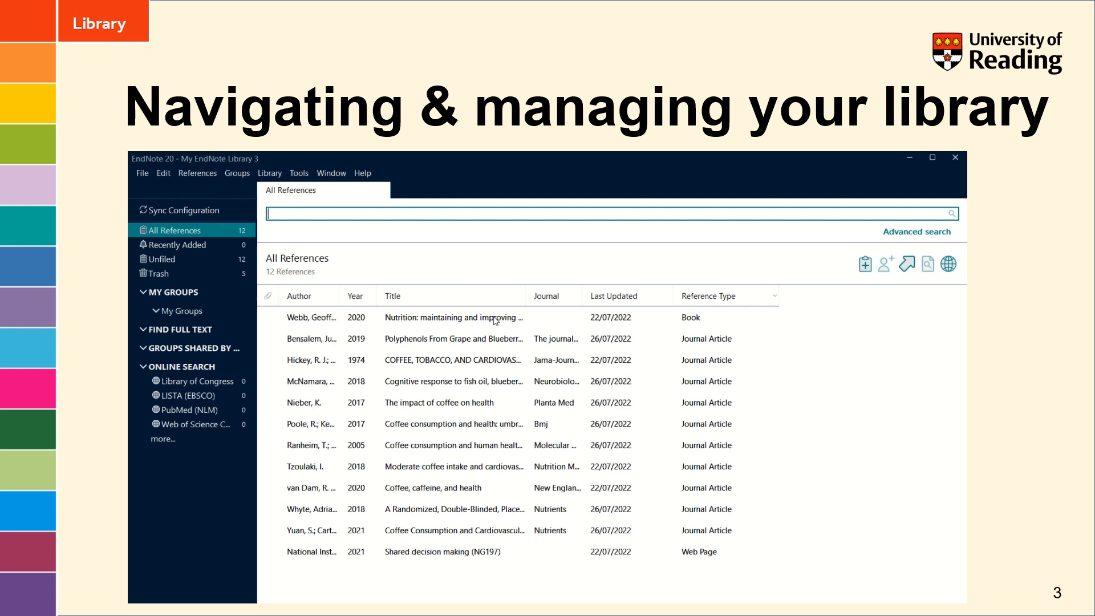
Bring up the context actions for the Webb 2020 reference and the My Groups management options
click(453, 318)
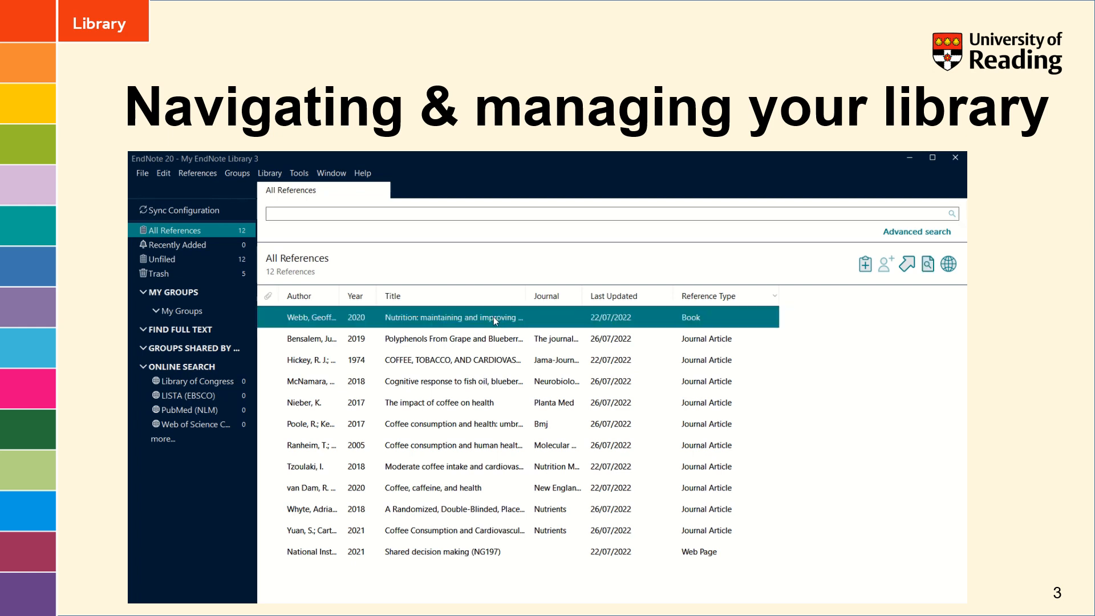
right_click(453, 317)
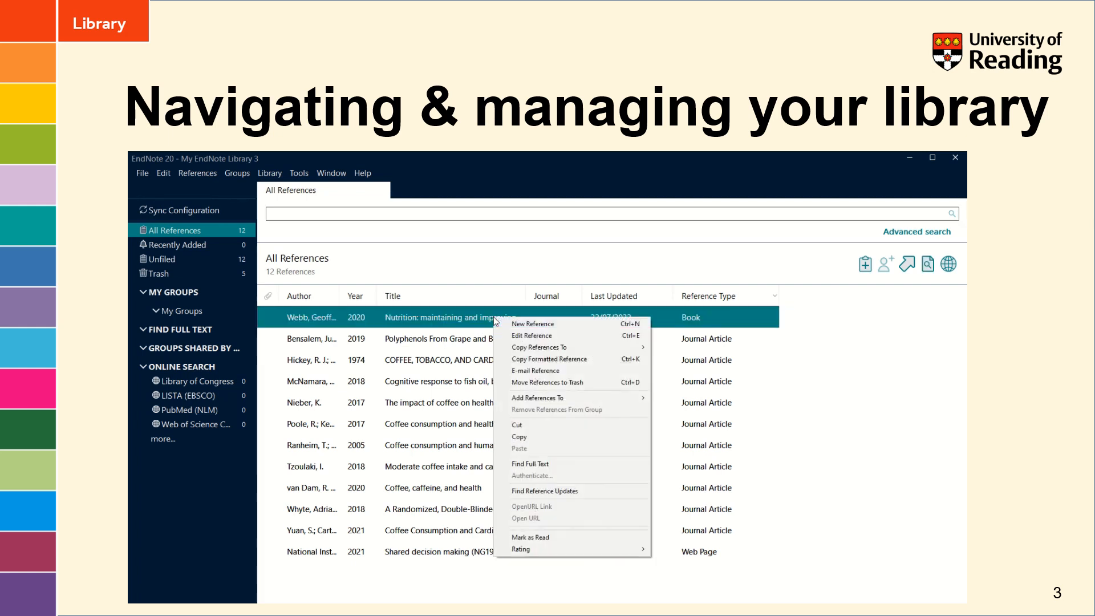
mouse_move(547, 382)
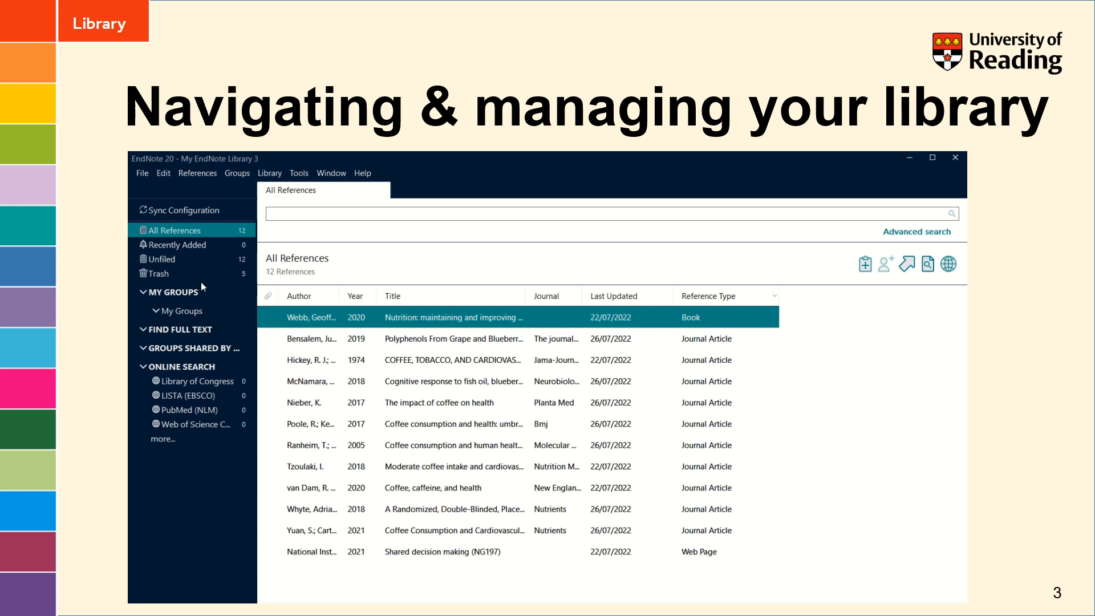
mouse_move(563, 404)
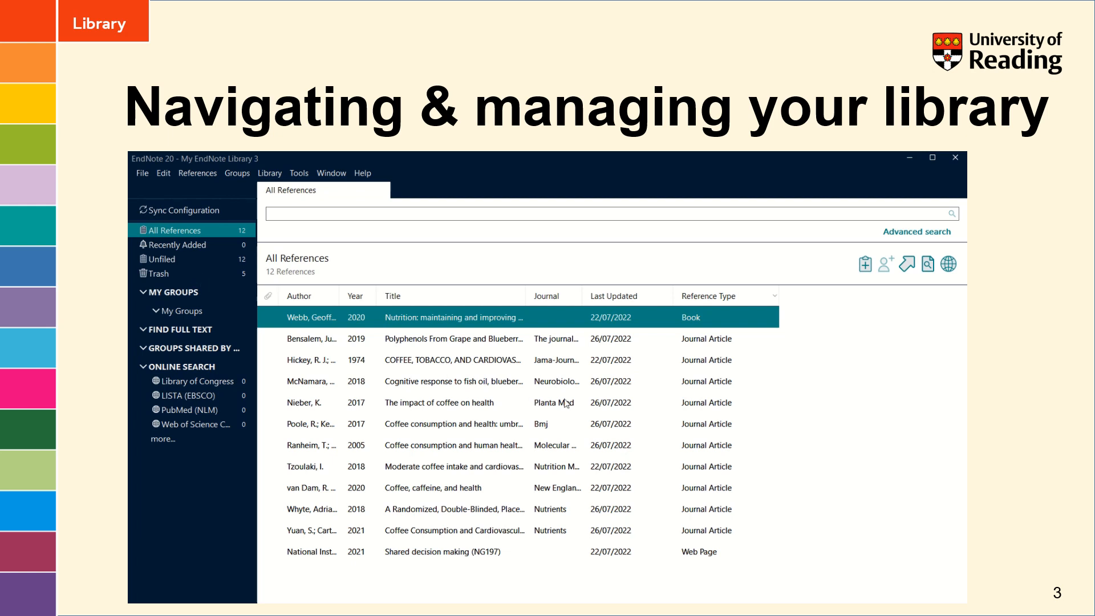
mouse_move(190, 293)
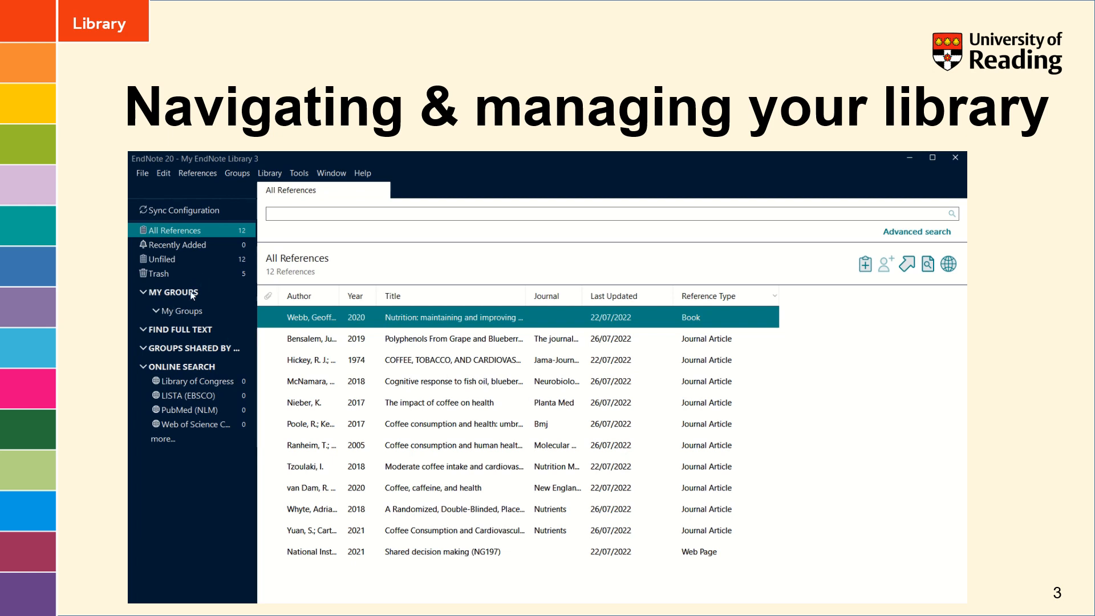
right_click(159, 272)
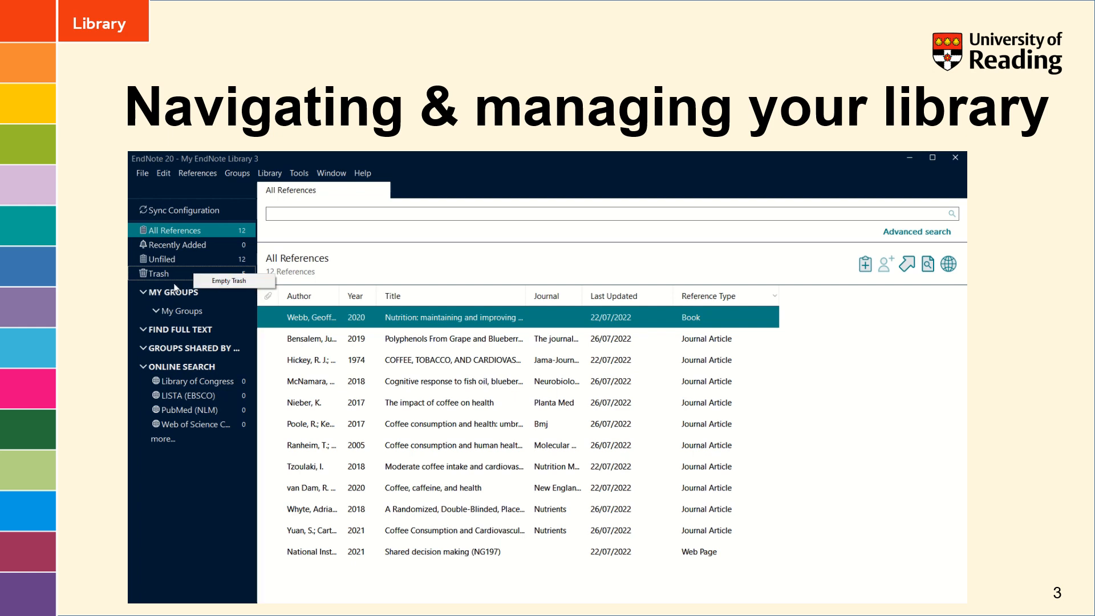
mouse_move(179, 286)
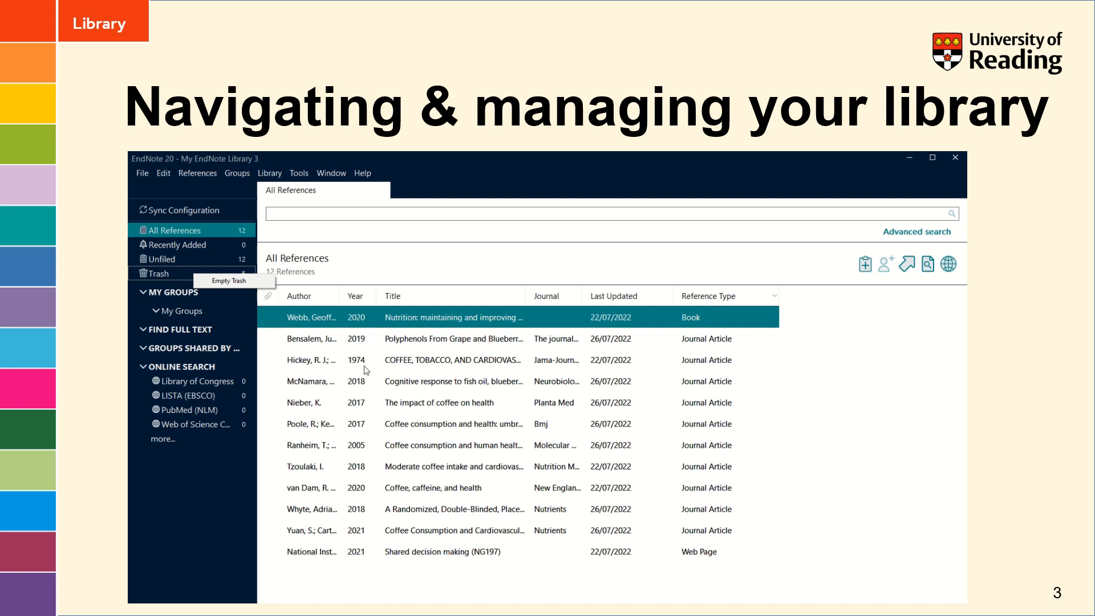
mouse_move(804, 415)
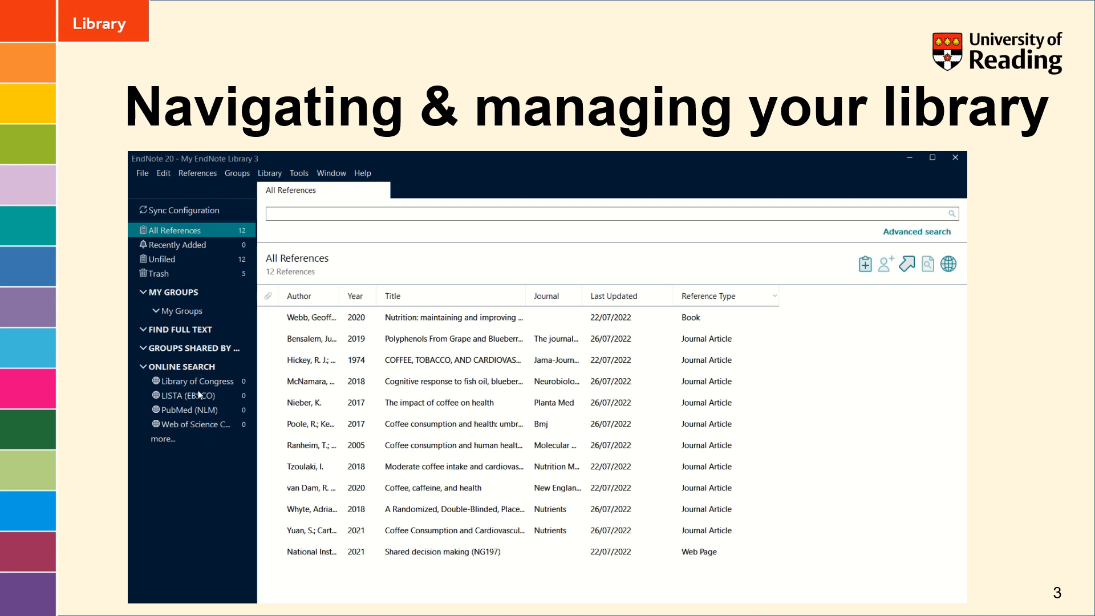
mouse_move(208, 446)
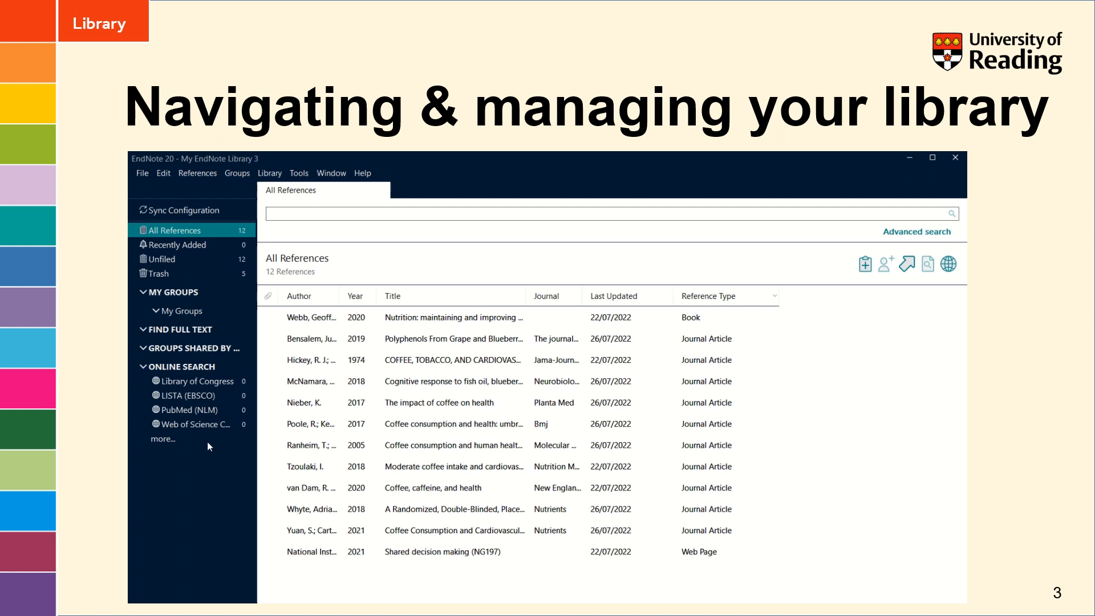
mouse_move(269, 173)
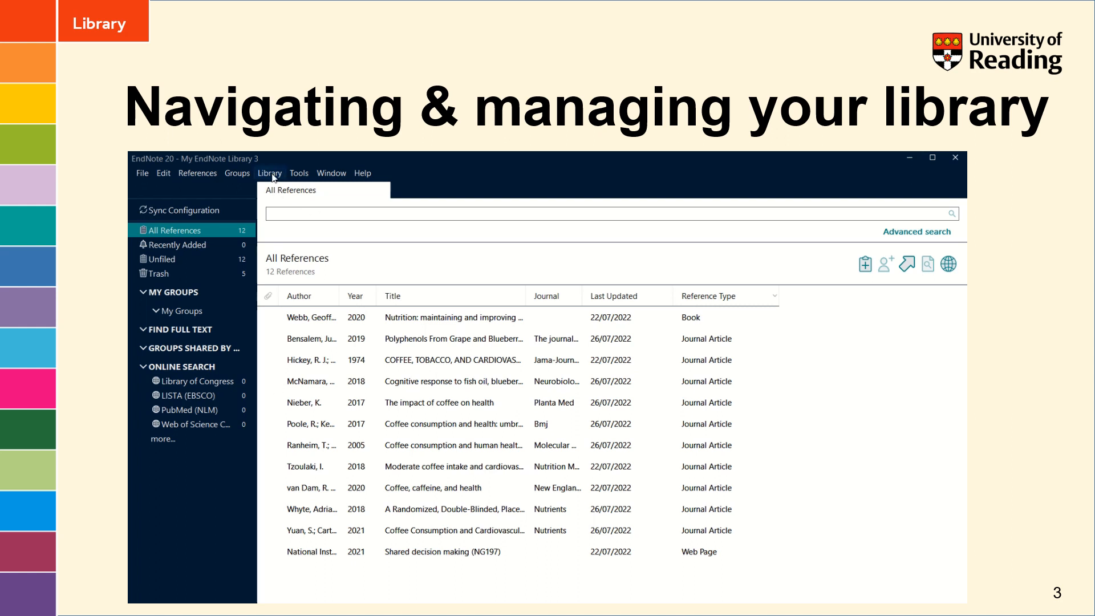
click(269, 172)
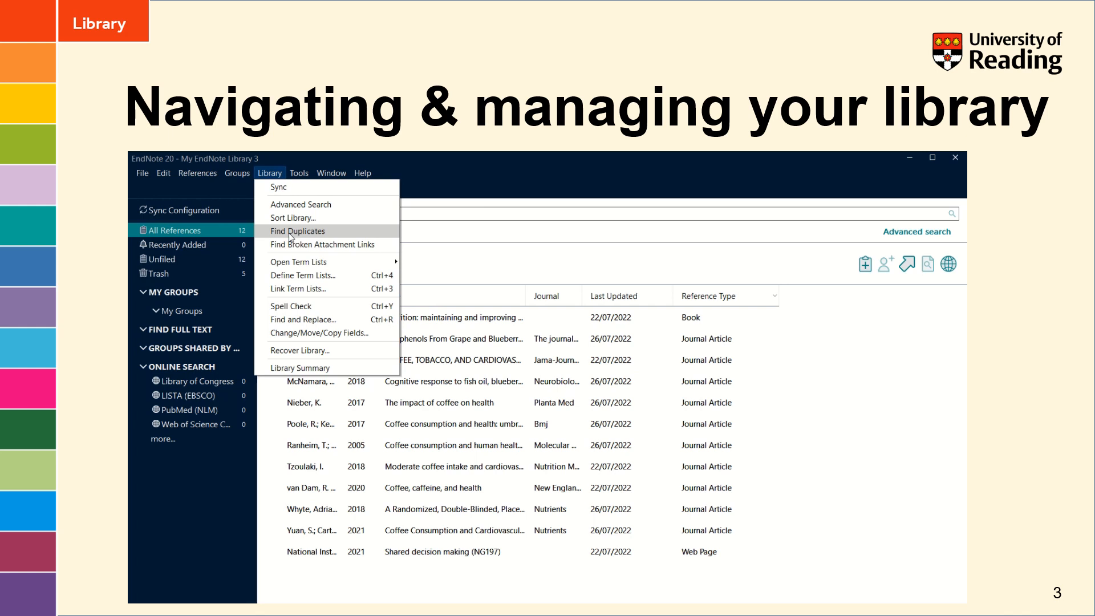
mouse_move(262, 233)
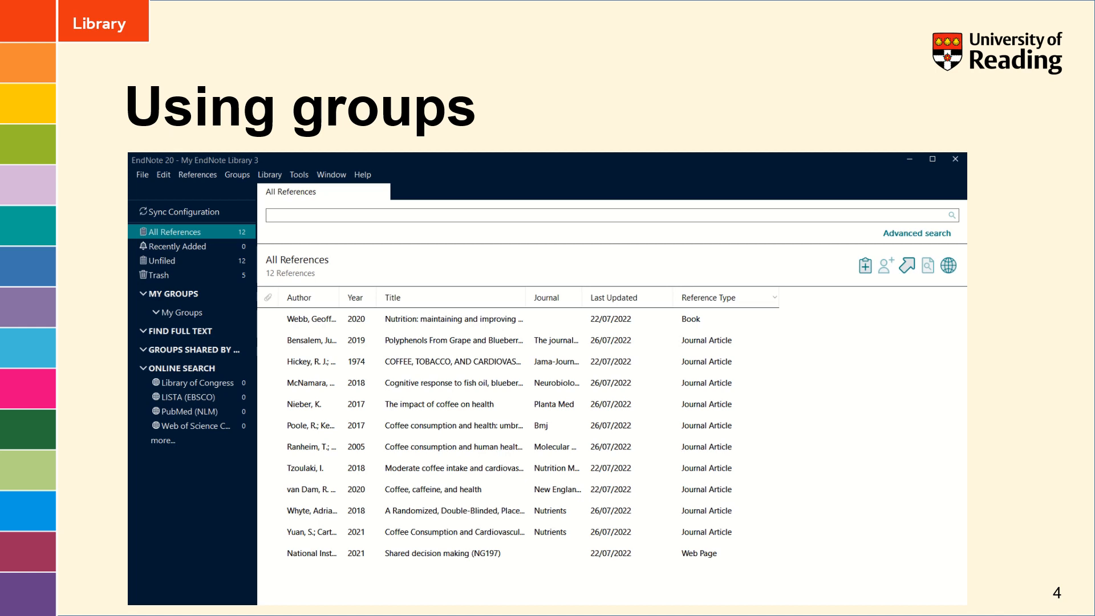
mouse_move(846, 353)
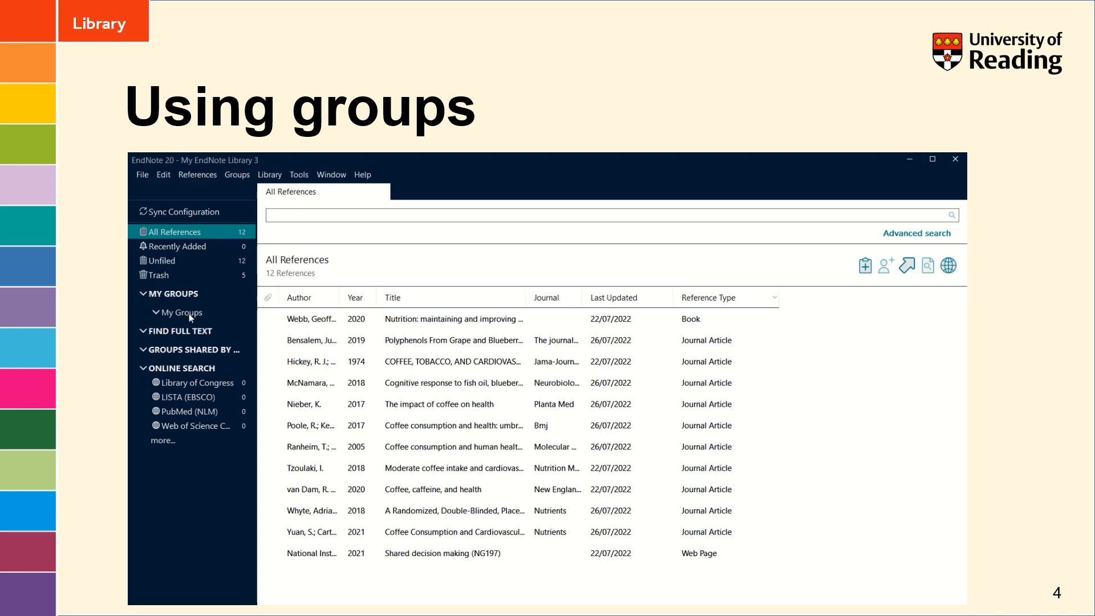
Create a new group under My Groups named Blueberries
right_click(183, 313)
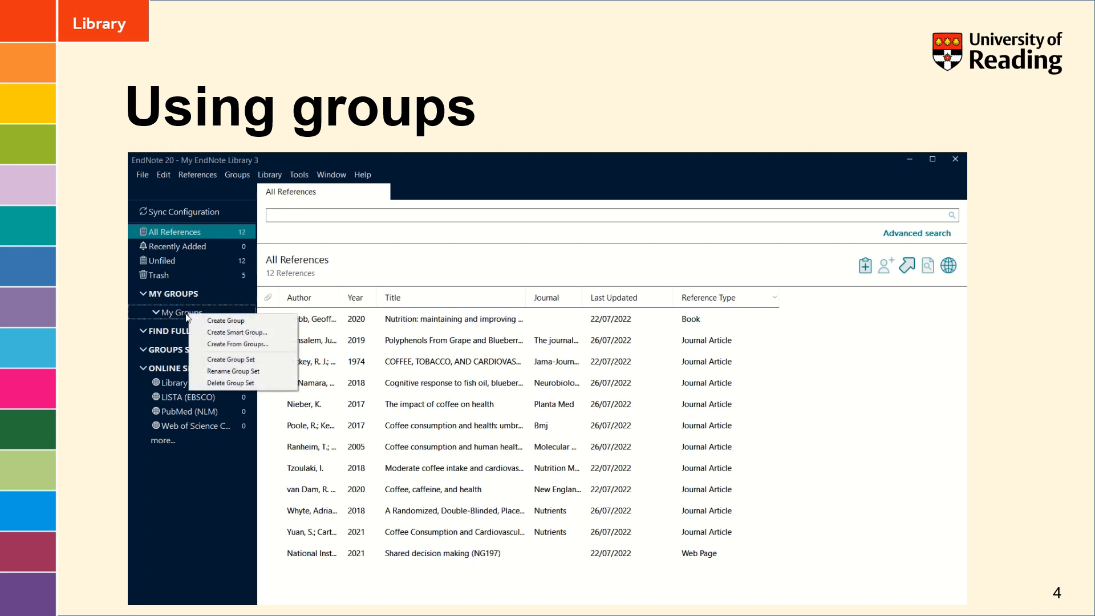
mouse_move(225, 321)
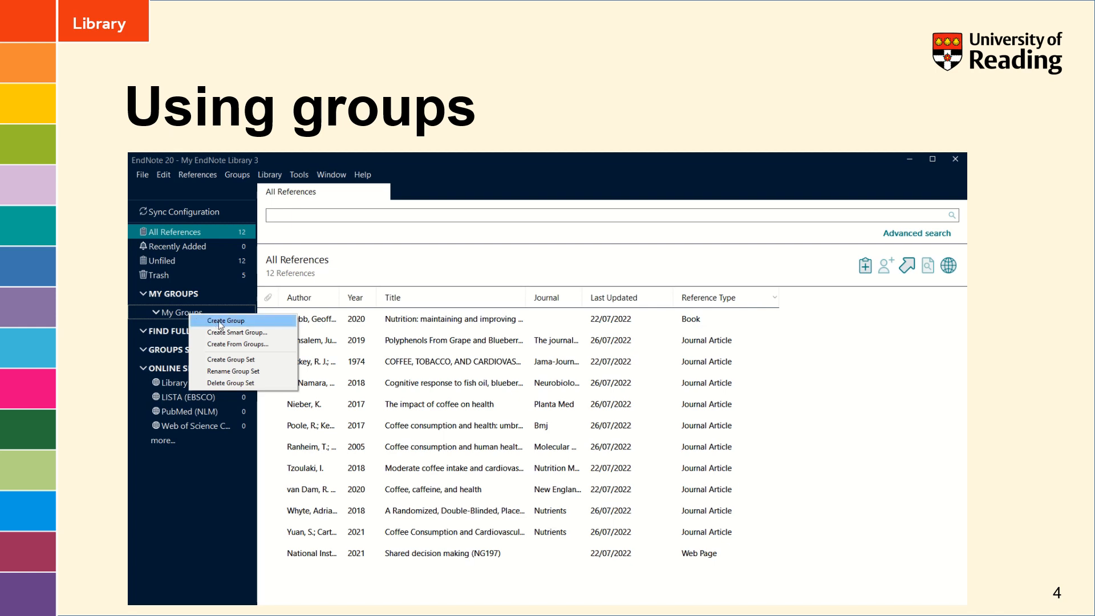
click(226, 319)
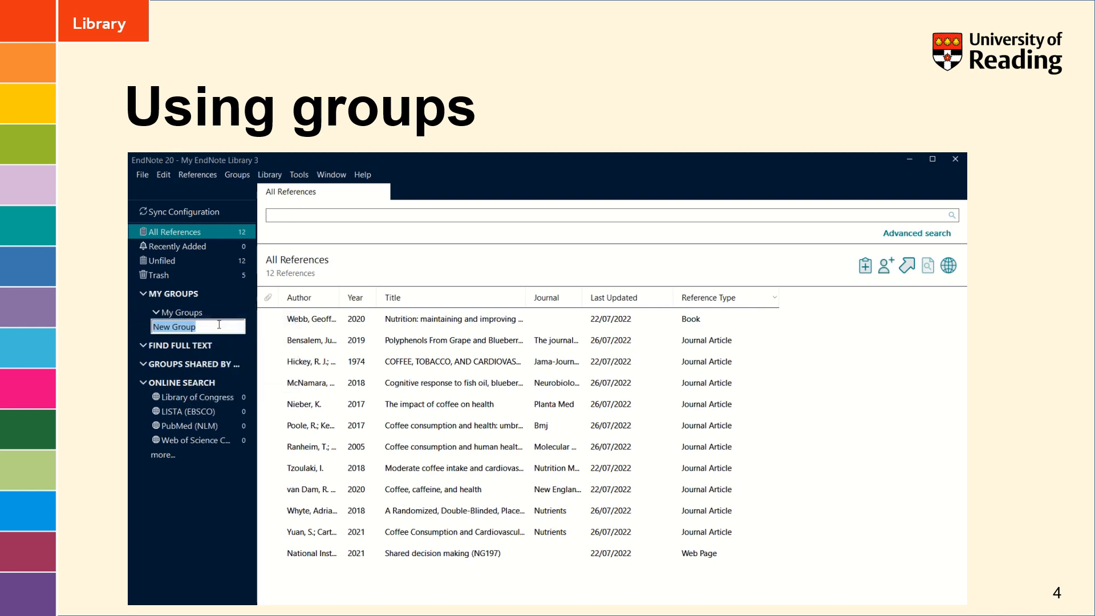
text(Blueb)
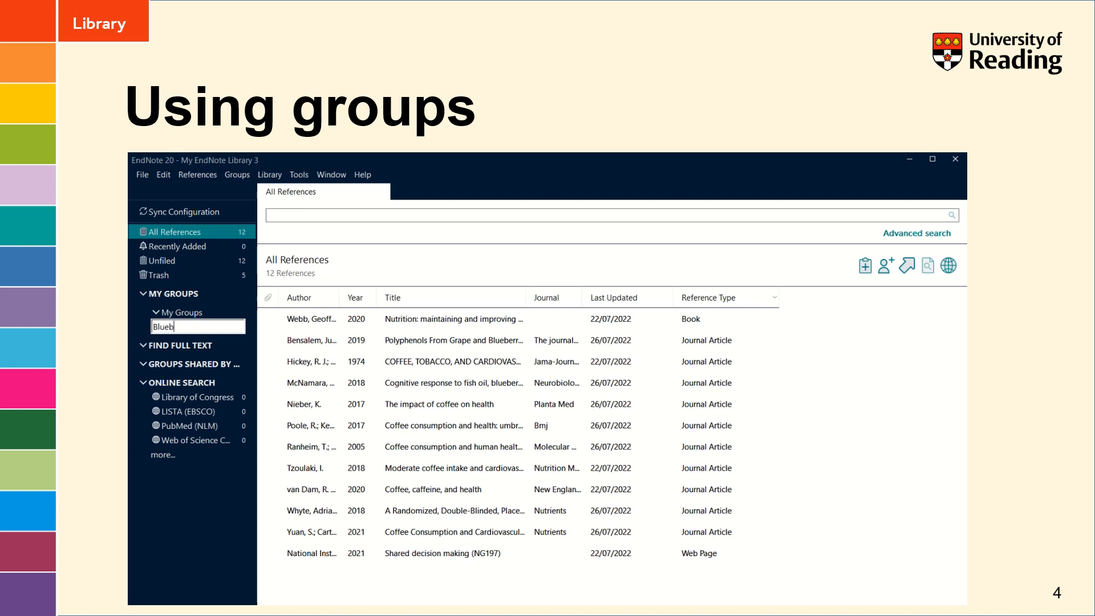
text(erries)
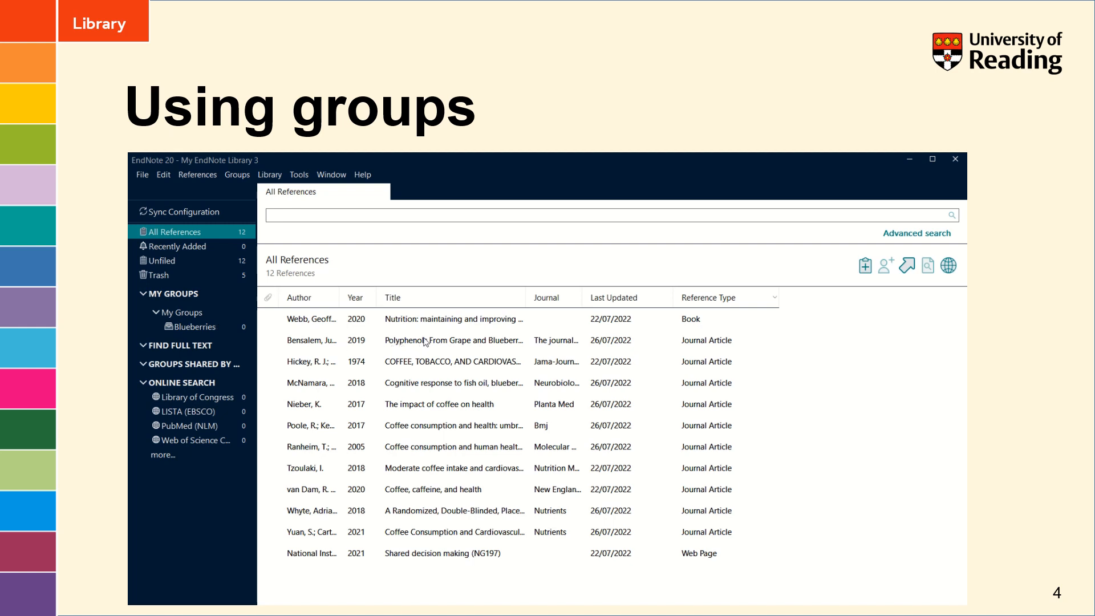
Add the grape and blueberry polyphenols reference to Blueberries, view the group, and return to All References
click(453, 340)
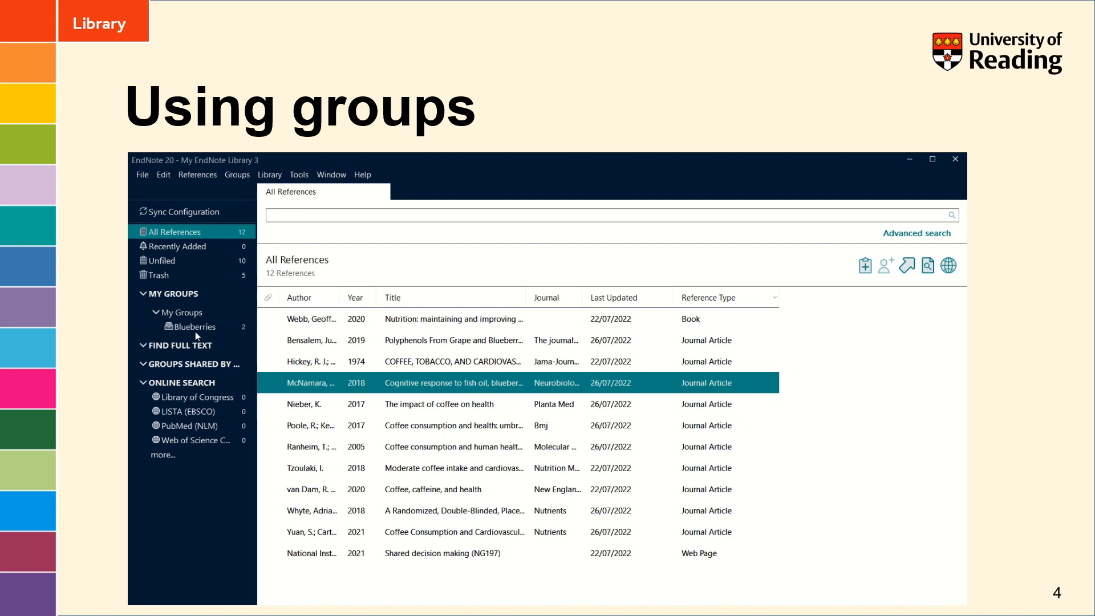
mouse_move(201, 334)
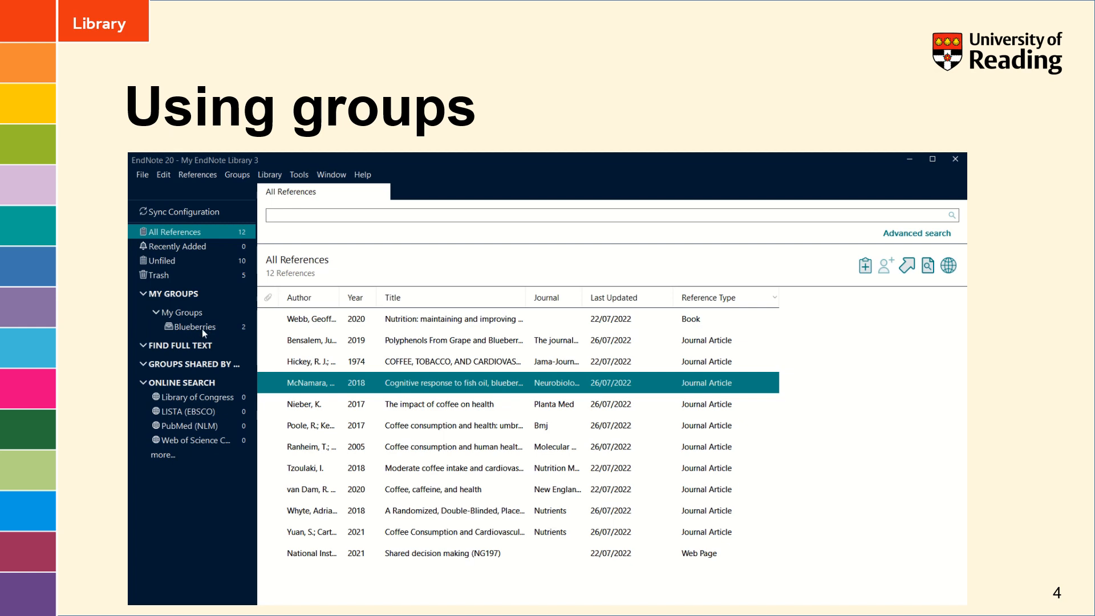
click(191, 327)
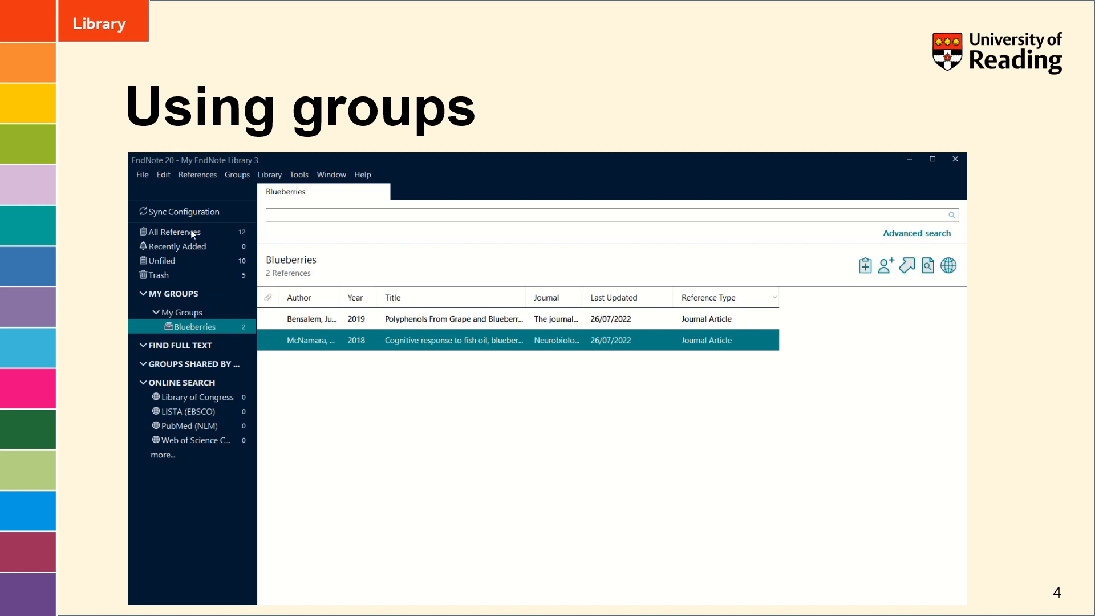
click(175, 231)
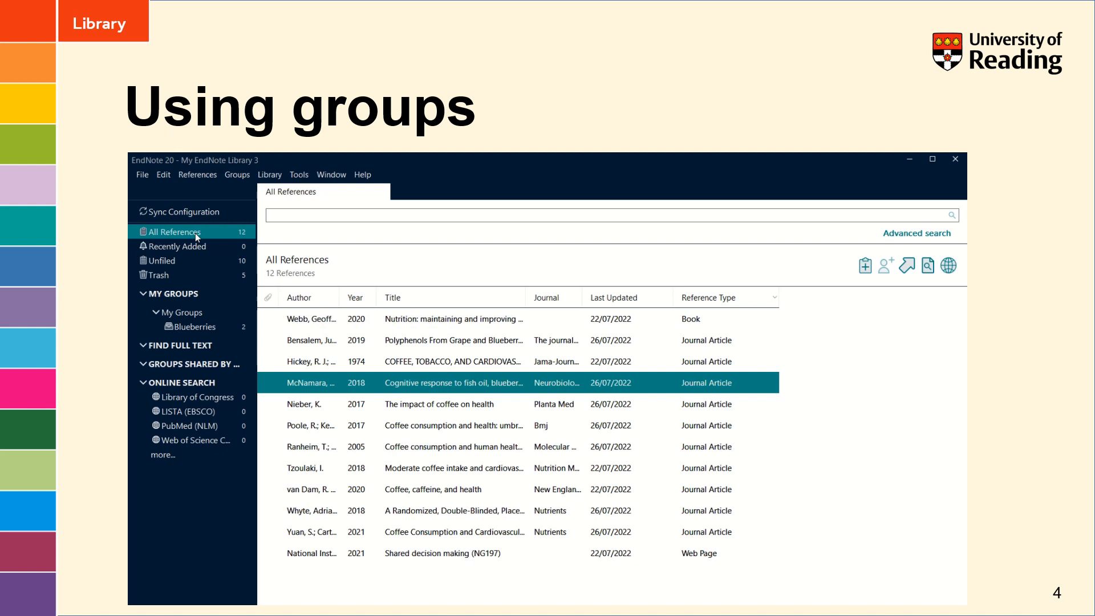
right_click(192, 327)
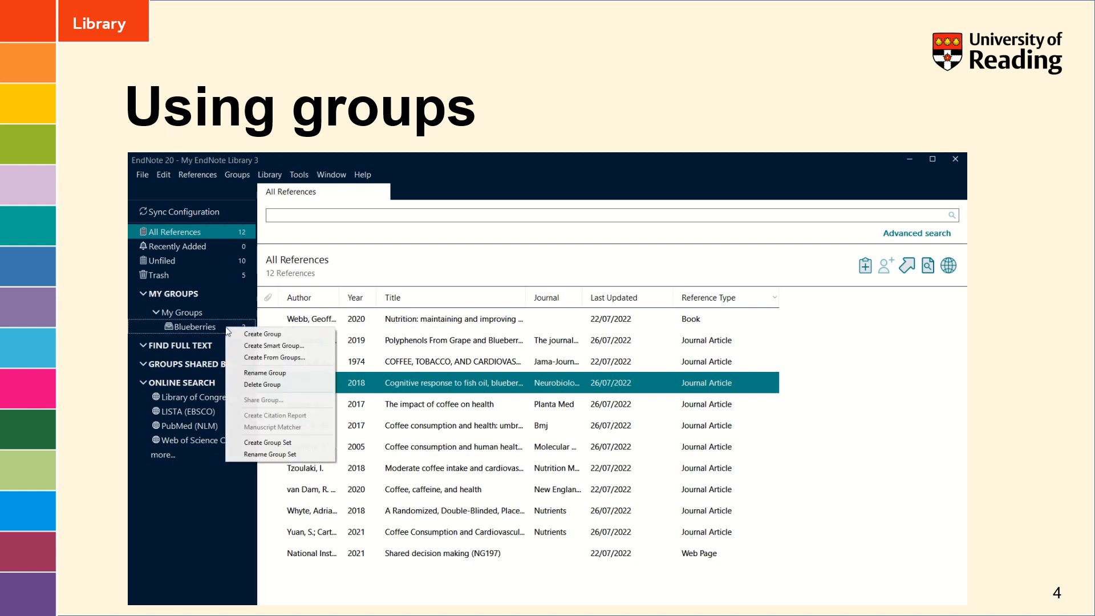
mouse_move(269, 384)
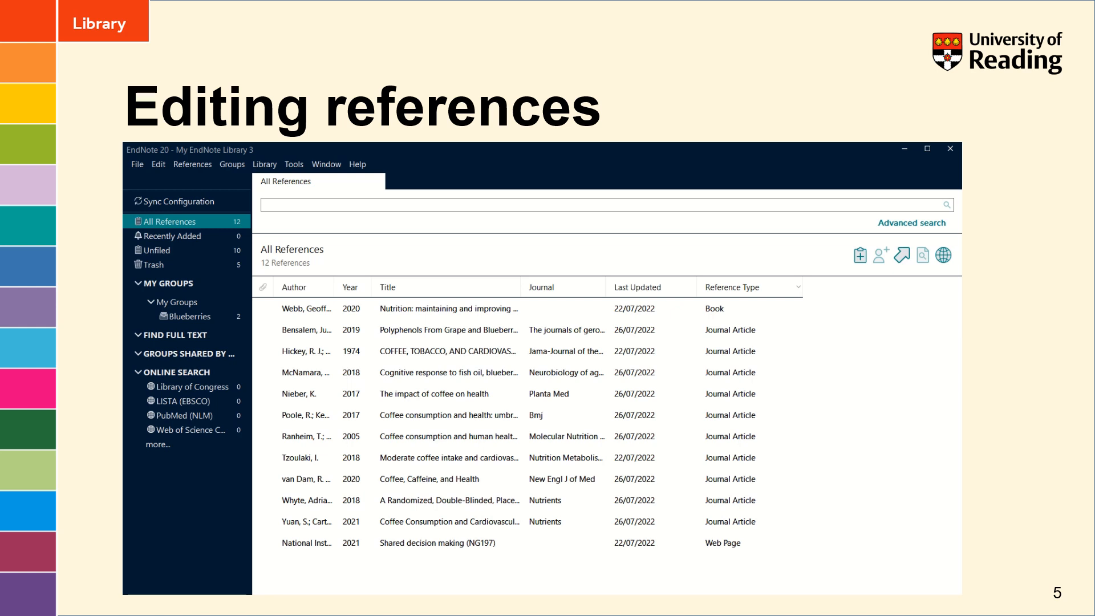
mouse_move(859, 359)
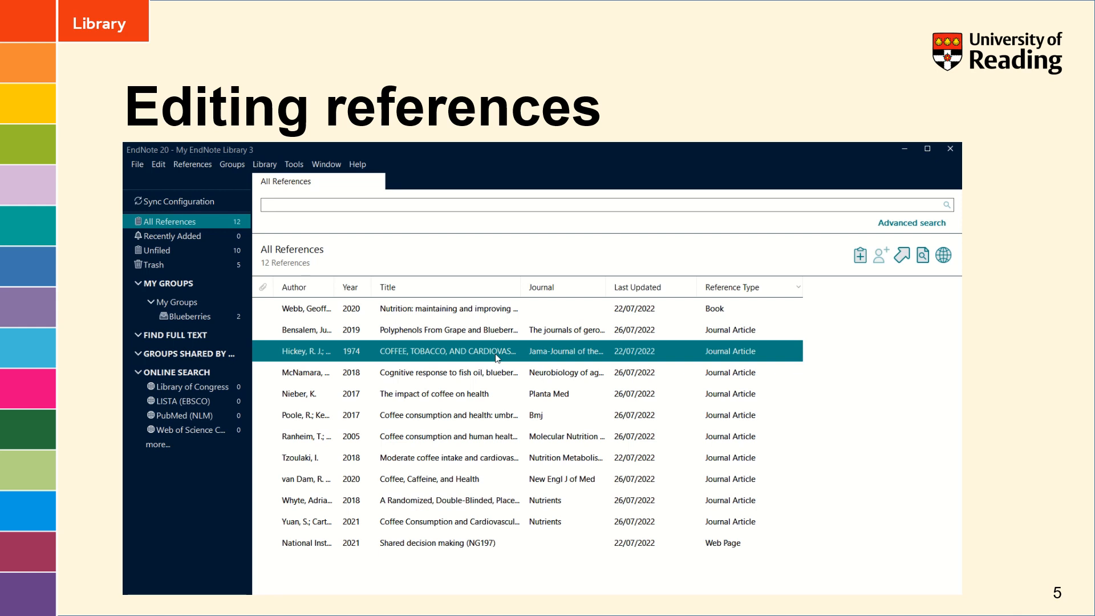
mouse_move(496, 416)
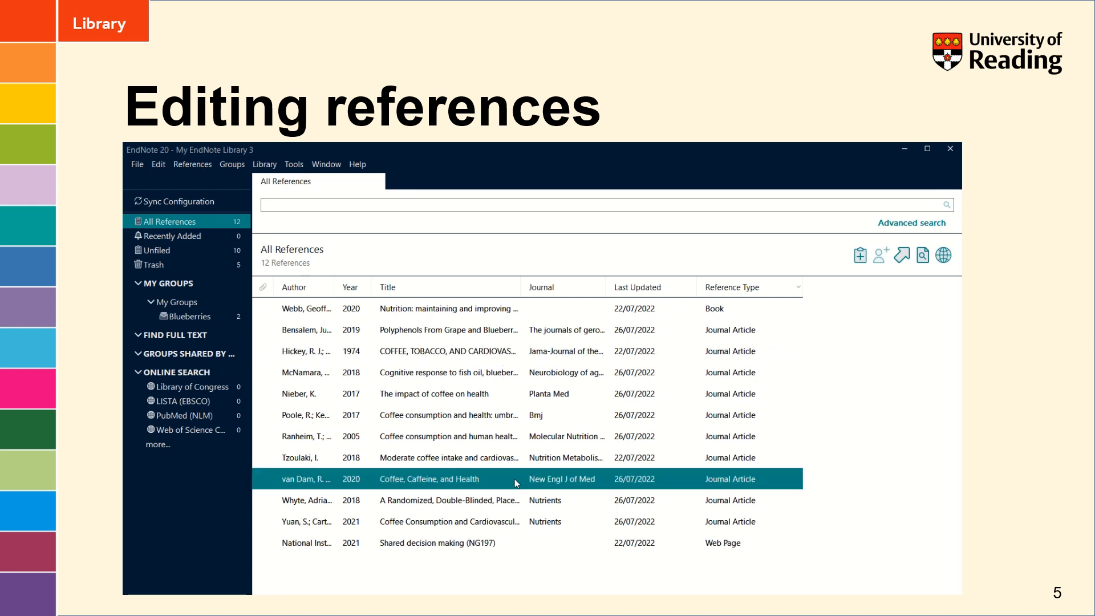
mouse_move(544, 490)
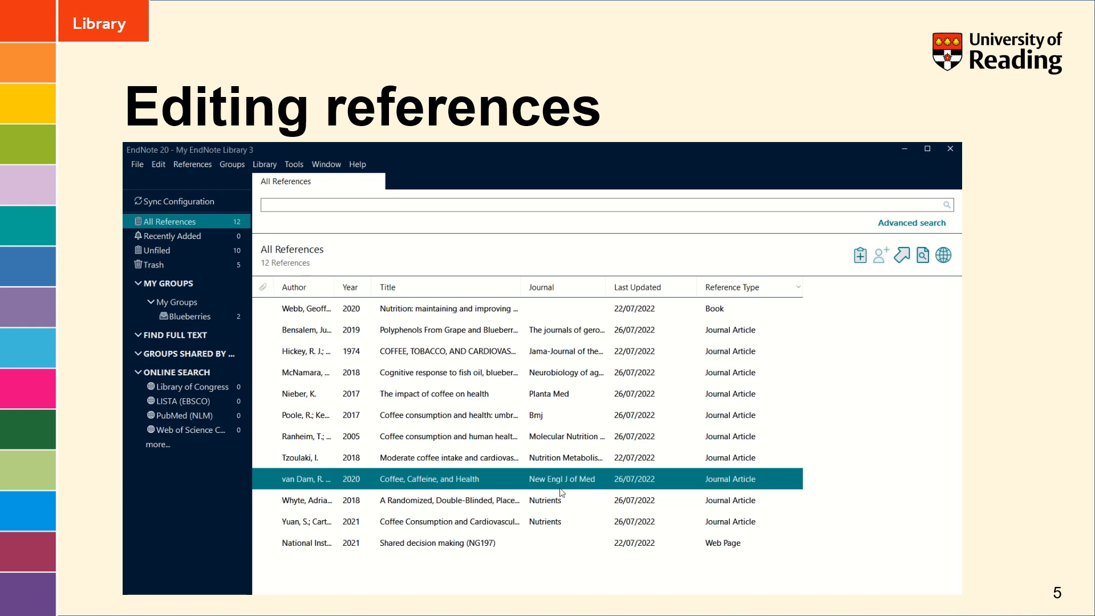
mouse_move(602, 489)
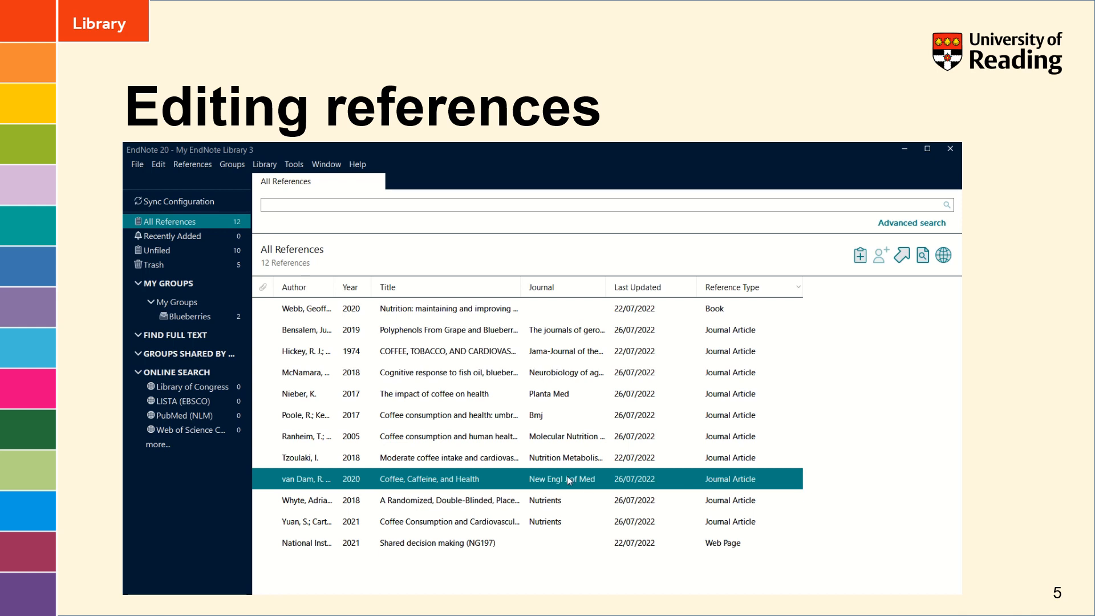
Correct the van Dam 2020 journal to New England Journal of Medicine and title to Coffee, caffeine, and health, then save
double_click(430, 479)
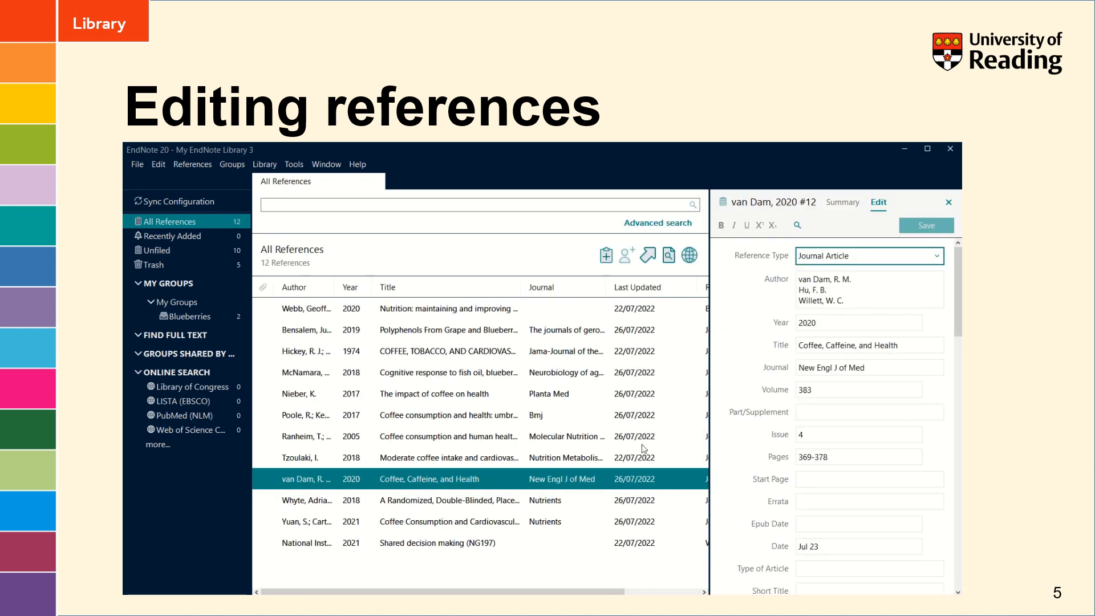
mouse_move(887, 207)
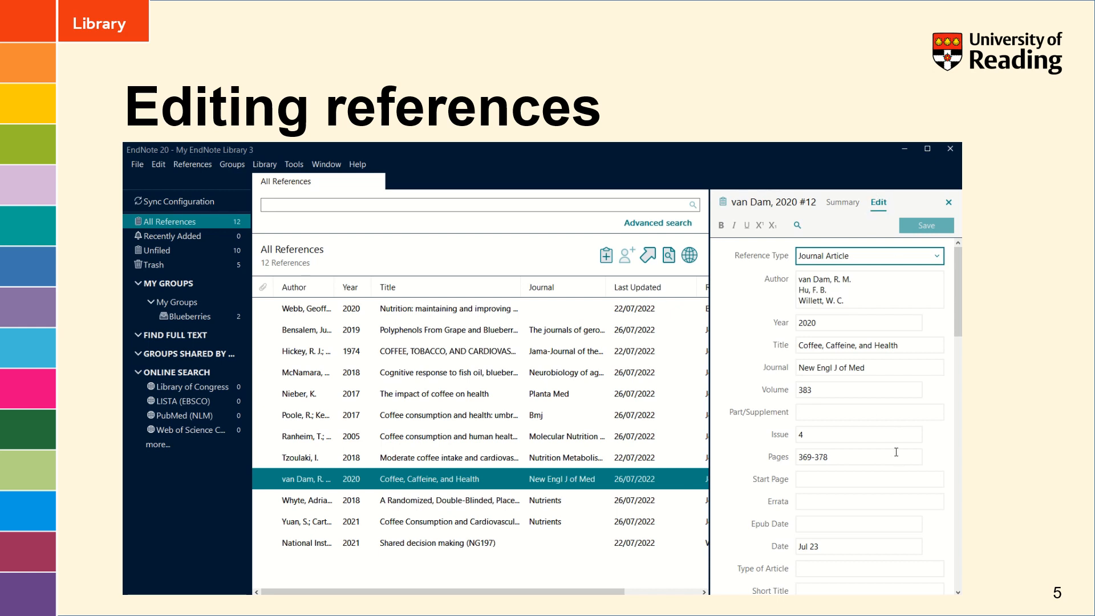
mouse_move(831, 367)
text(and)
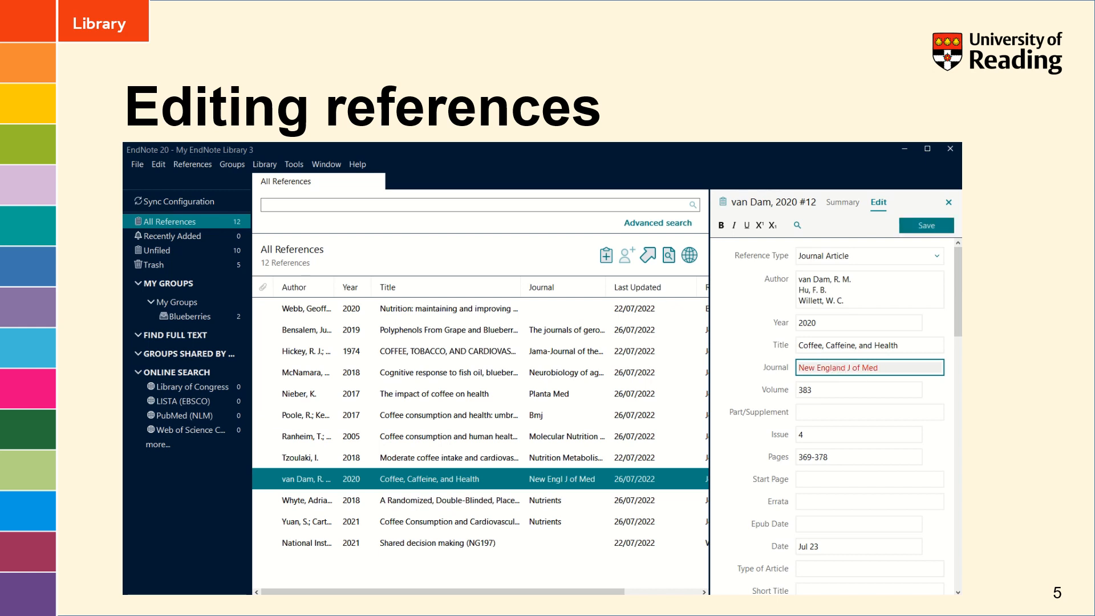
text(ournal)
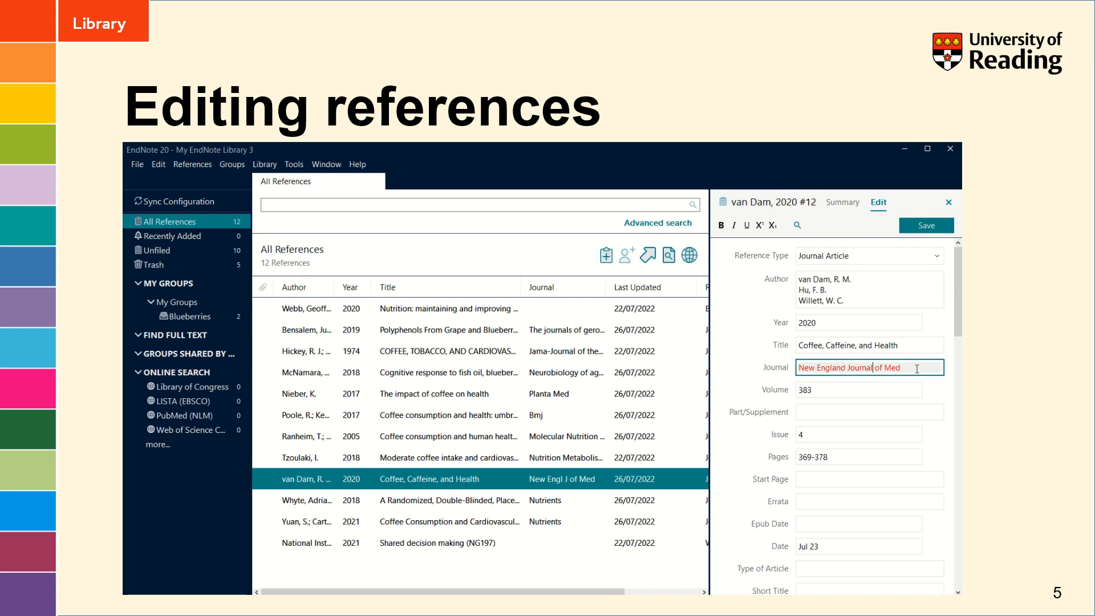
text(icine)
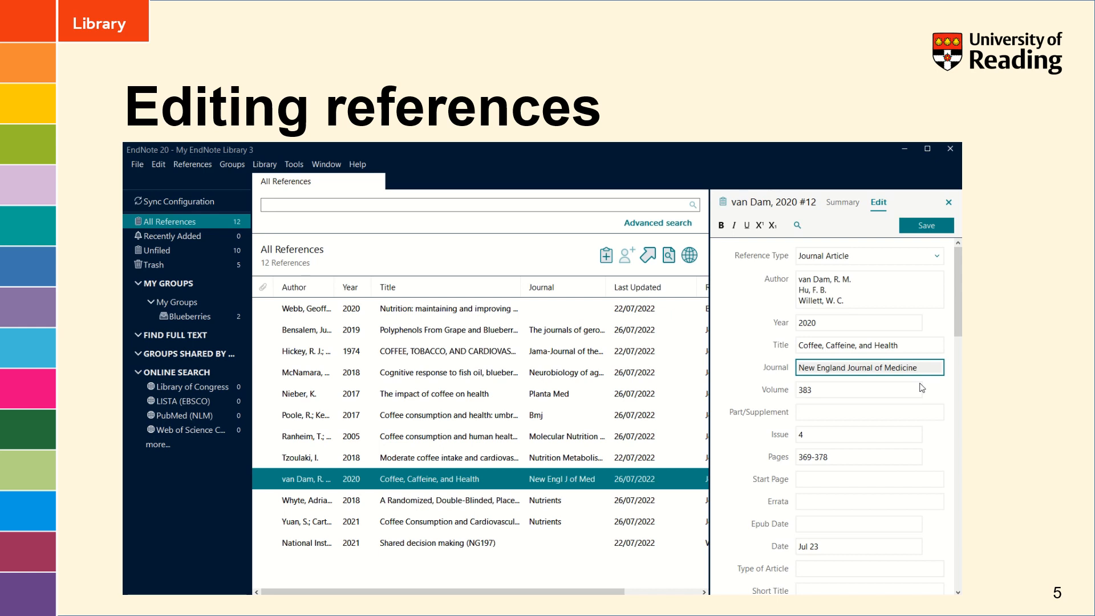
click(904, 367)
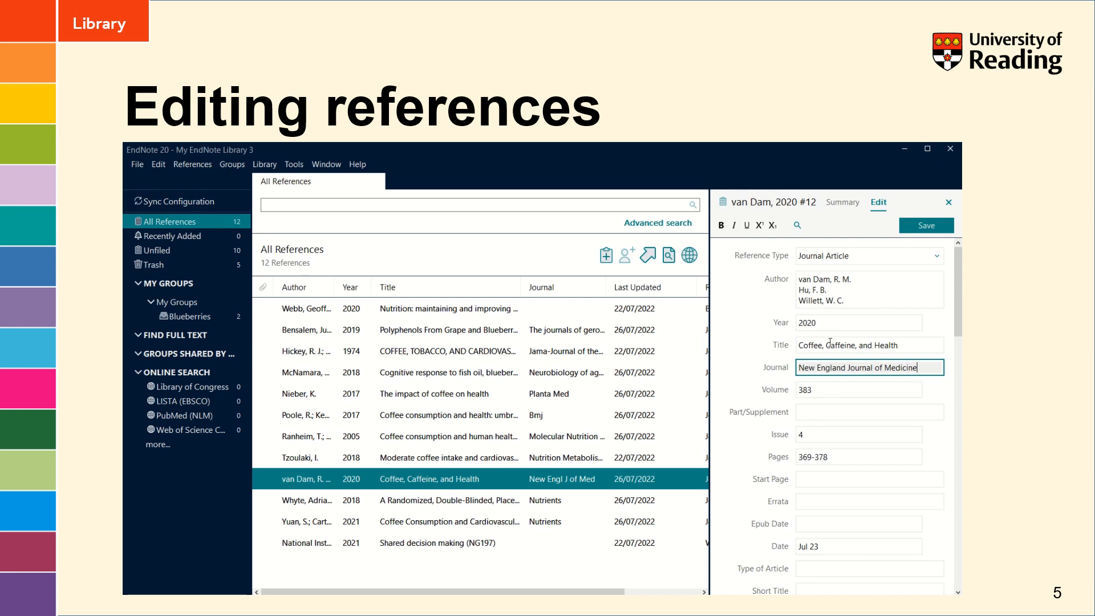
click(869, 344)
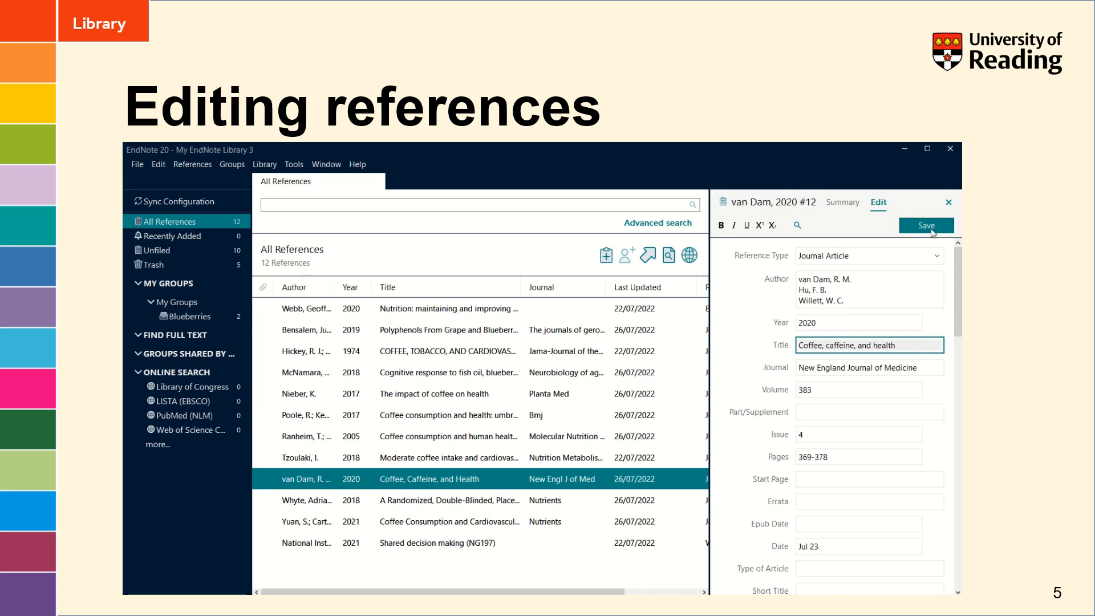
click(926, 225)
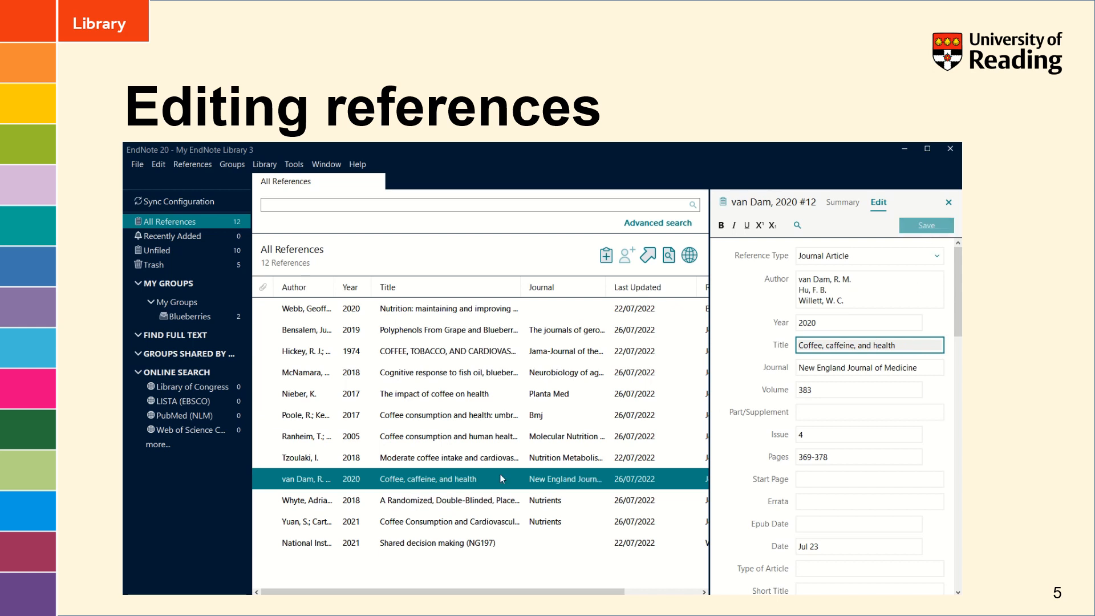
mouse_move(537, 483)
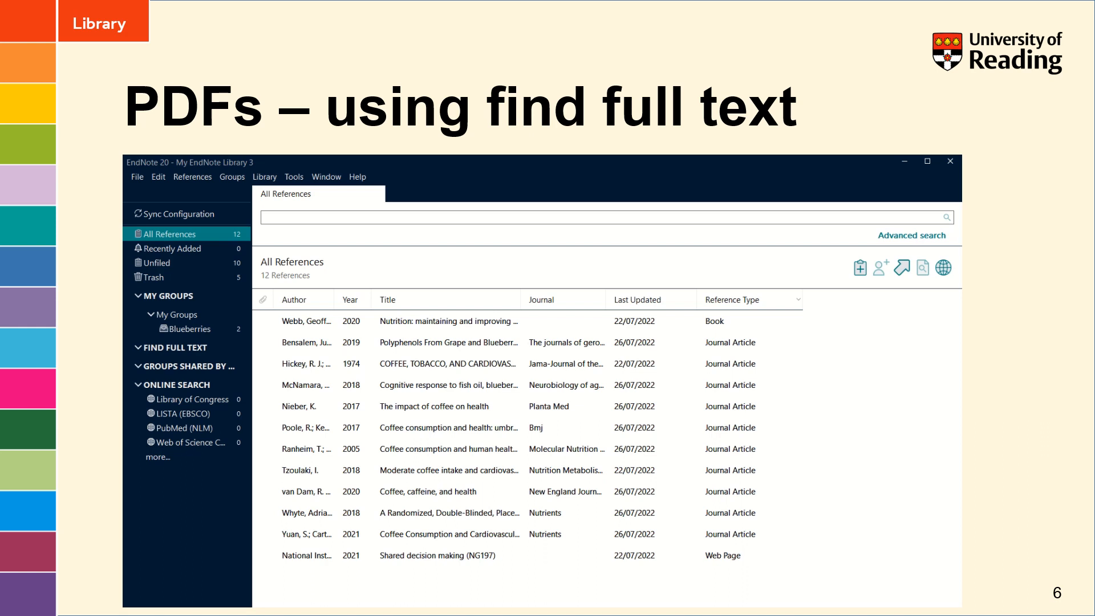
mouse_move(428, 350)
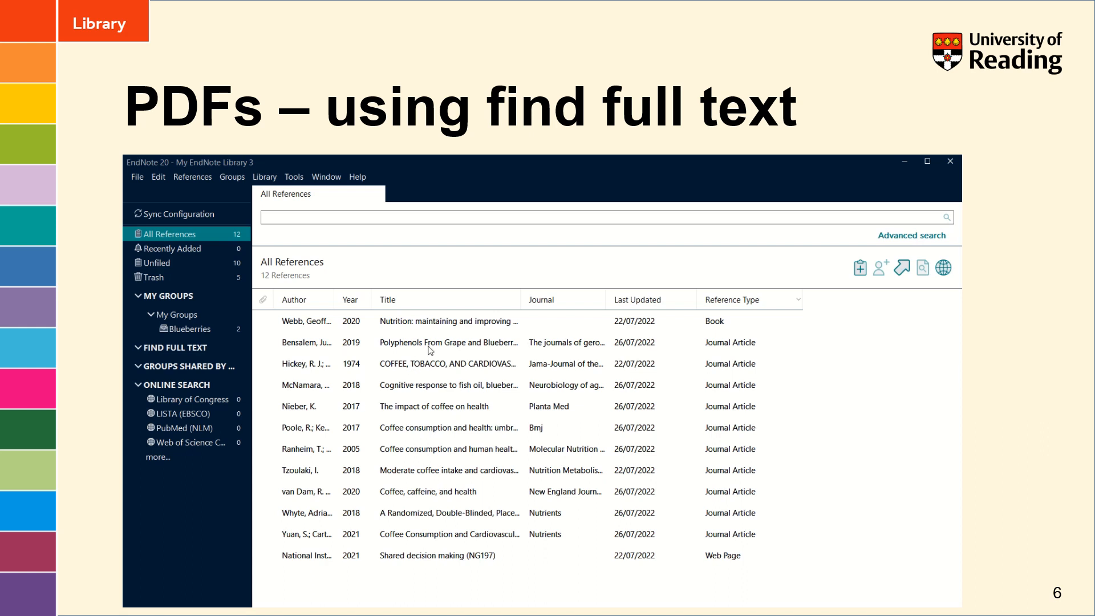
Run Find Full Text on the references from Bensalem 2019 to Whyte, then select McNamara 2018
click(449, 342)
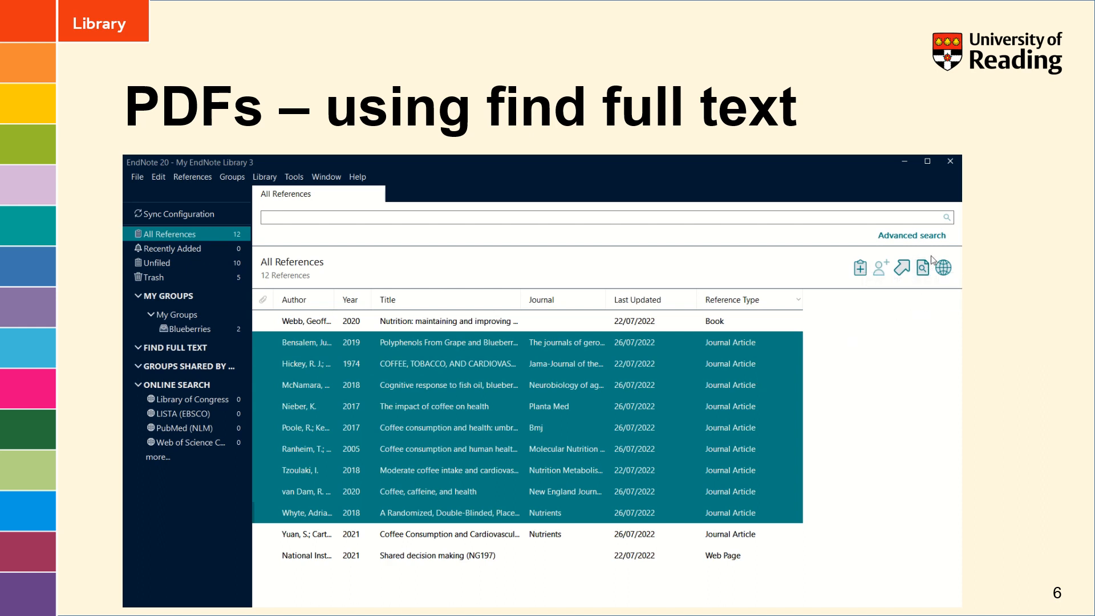
mouse_move(921, 266)
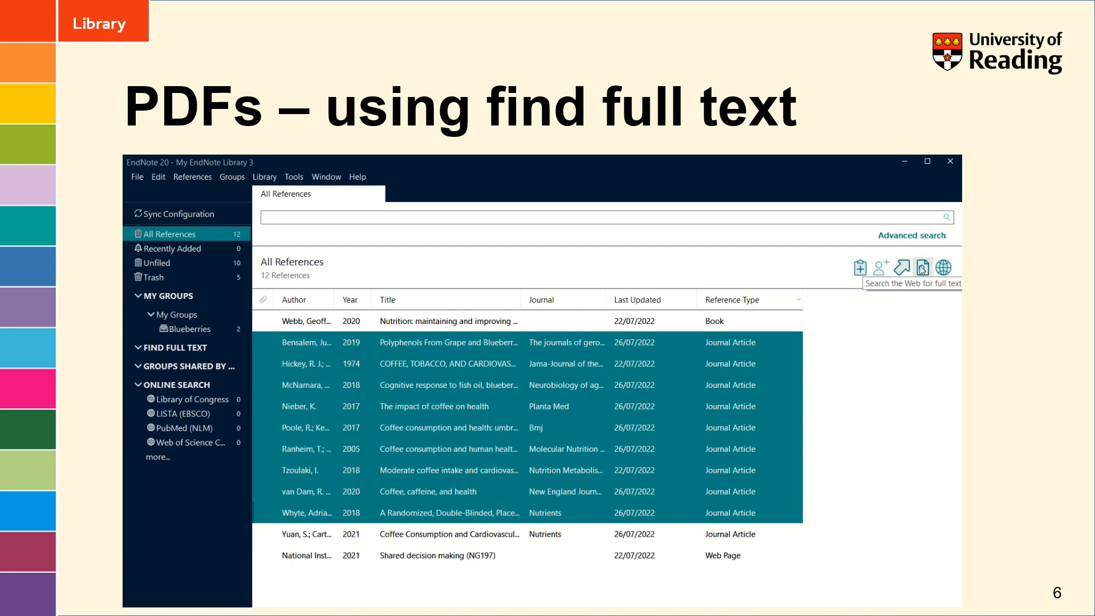
click(922, 267)
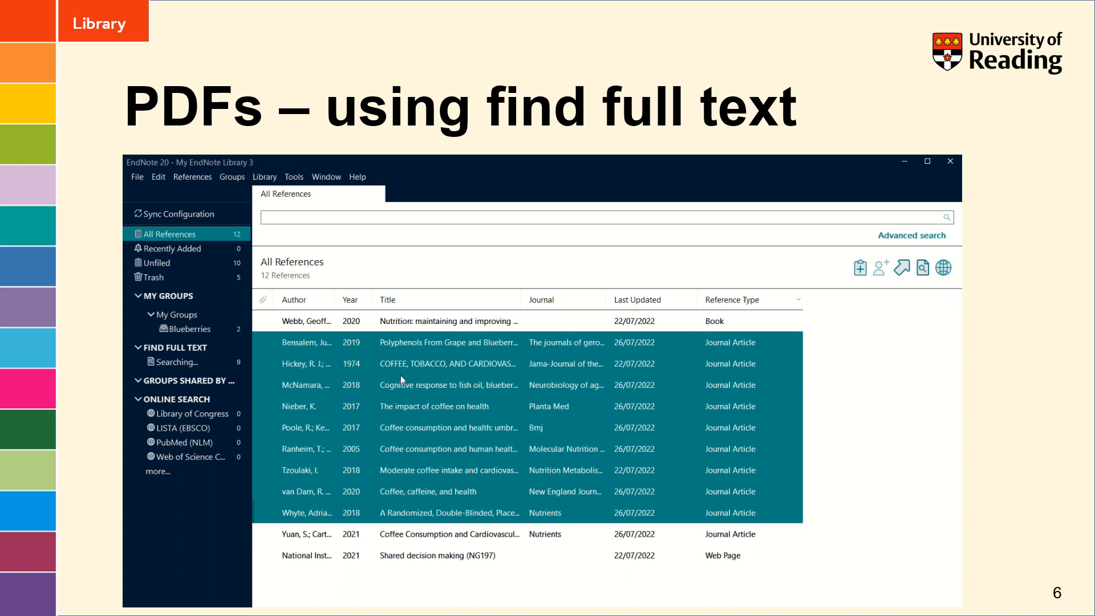
mouse_move(154, 369)
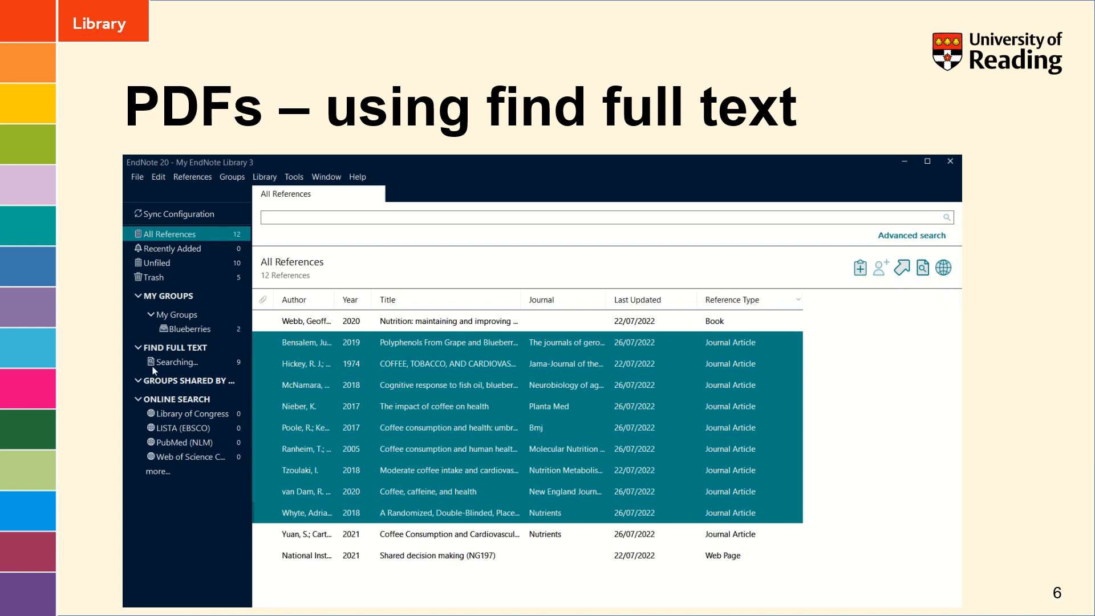
mouse_move(203, 356)
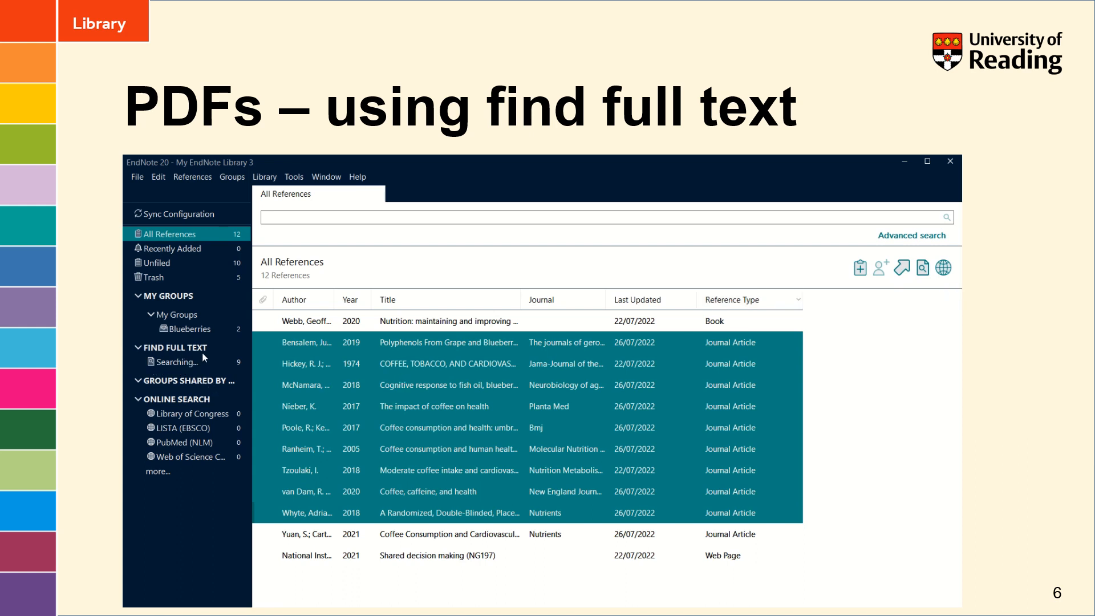
mouse_move(168, 372)
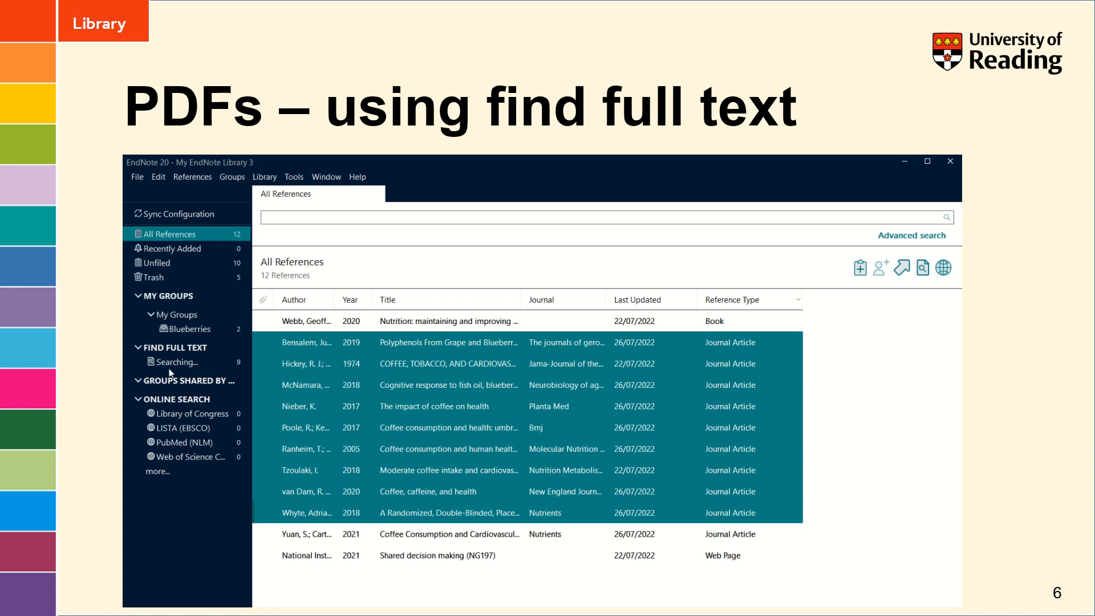
mouse_move(170, 378)
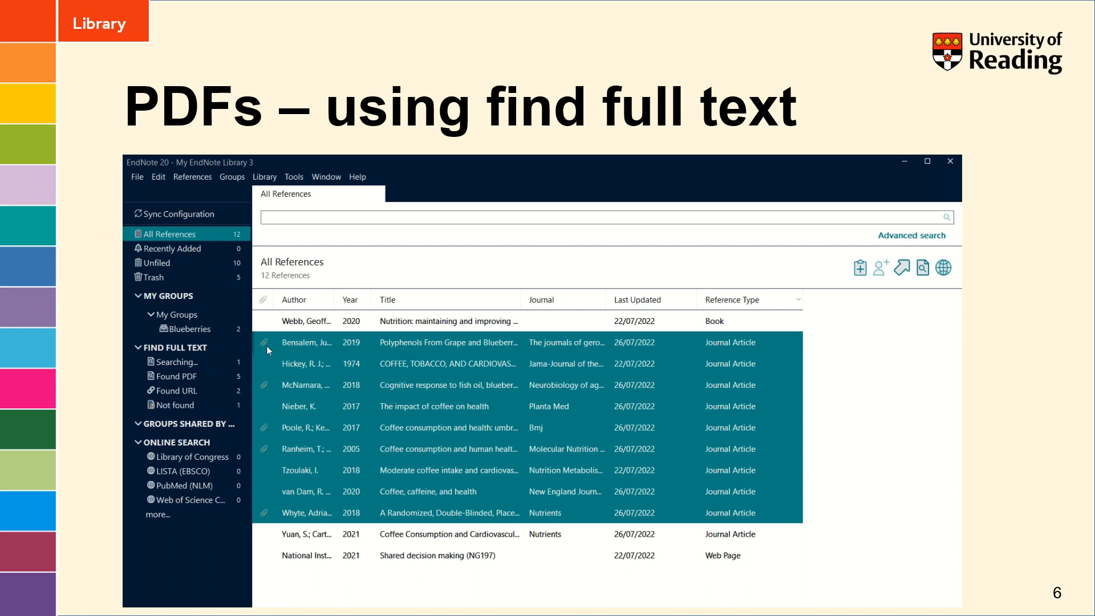
mouse_move(273, 520)
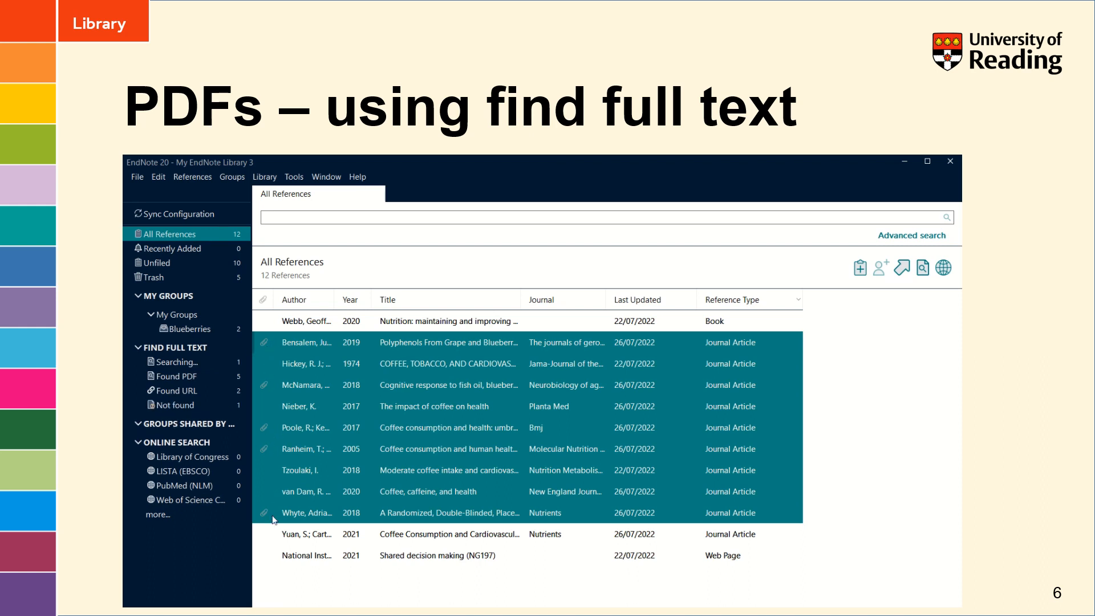
mouse_move(212, 408)
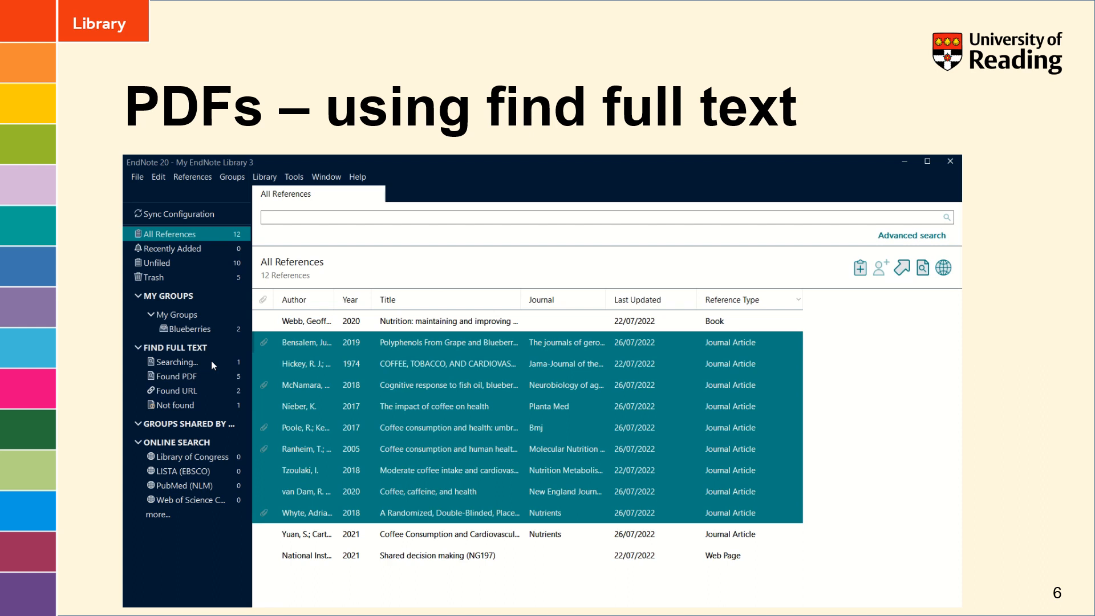
mouse_move(186, 412)
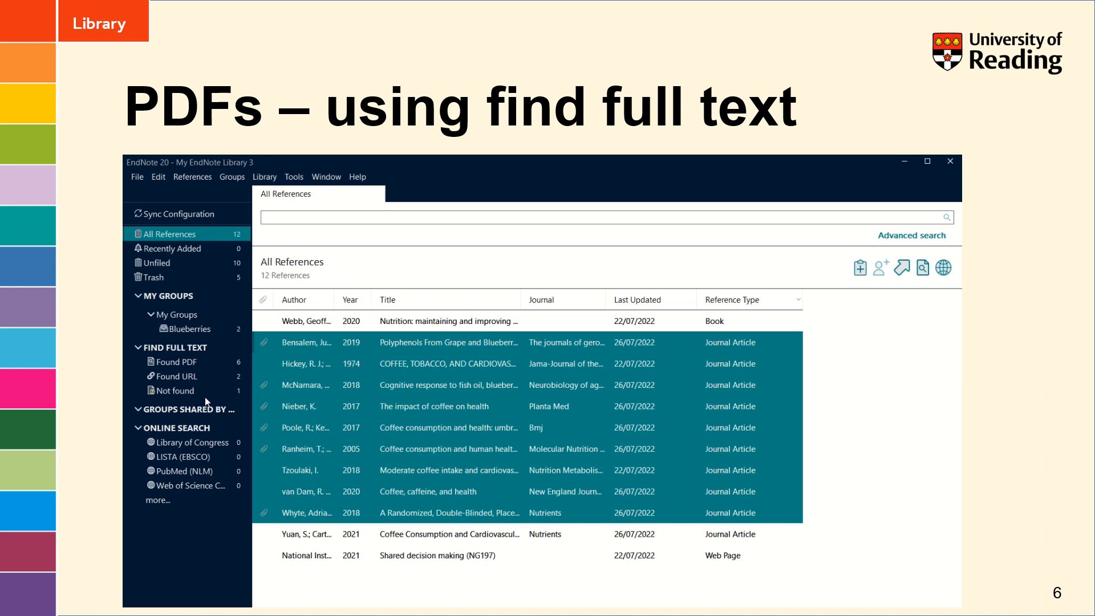
mouse_move(225, 363)
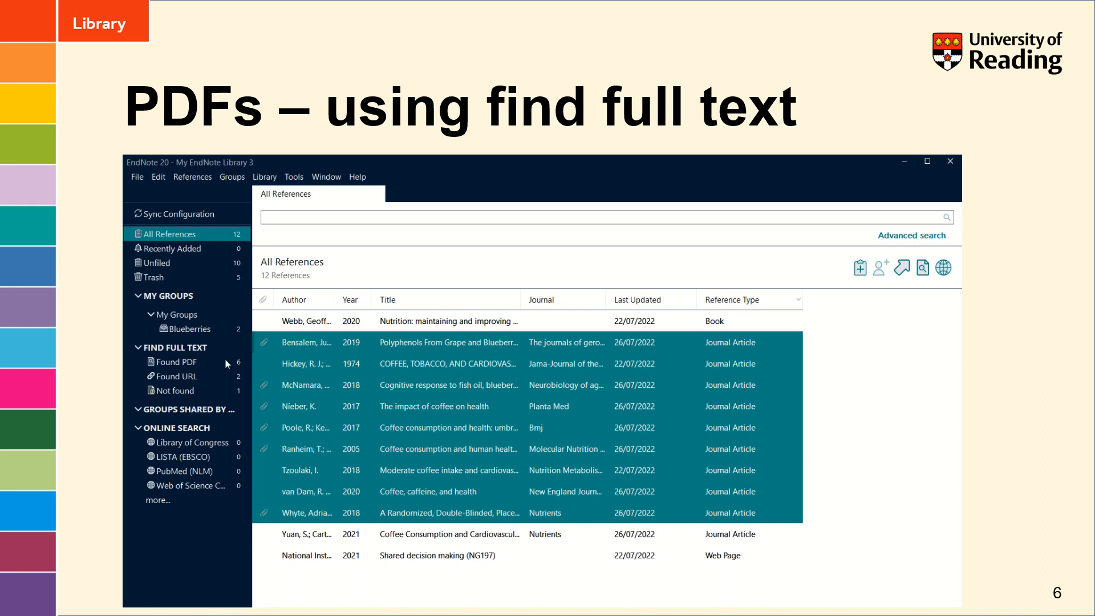
mouse_move(478, 387)
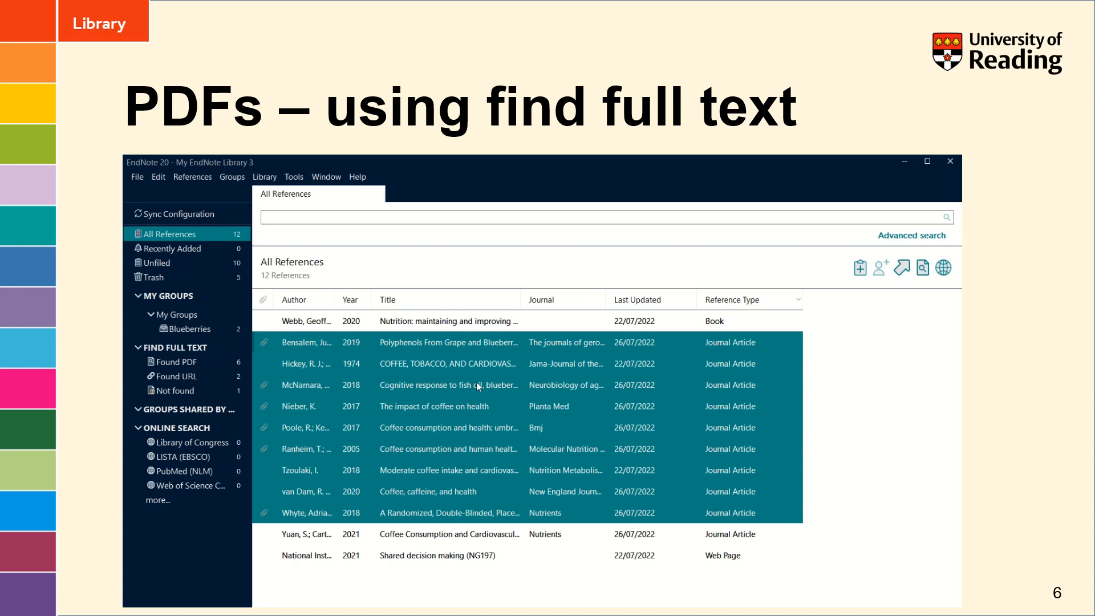
click(449, 384)
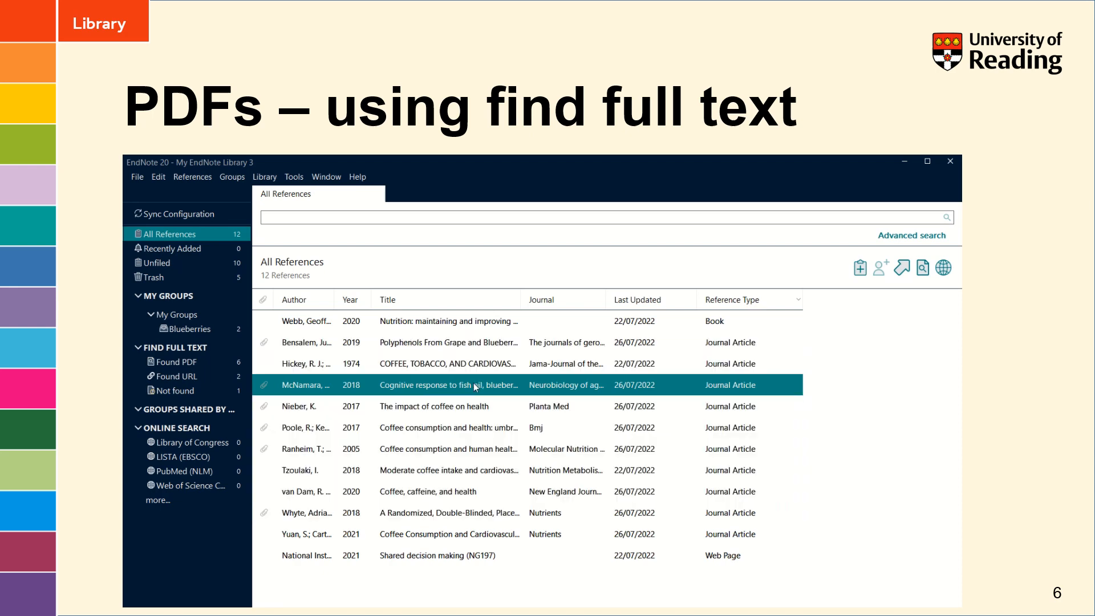
View the McNamara 2018 summary and read its attached Cognitive Response to Fish Oil, Blueberry PDF
double_click(450, 385)
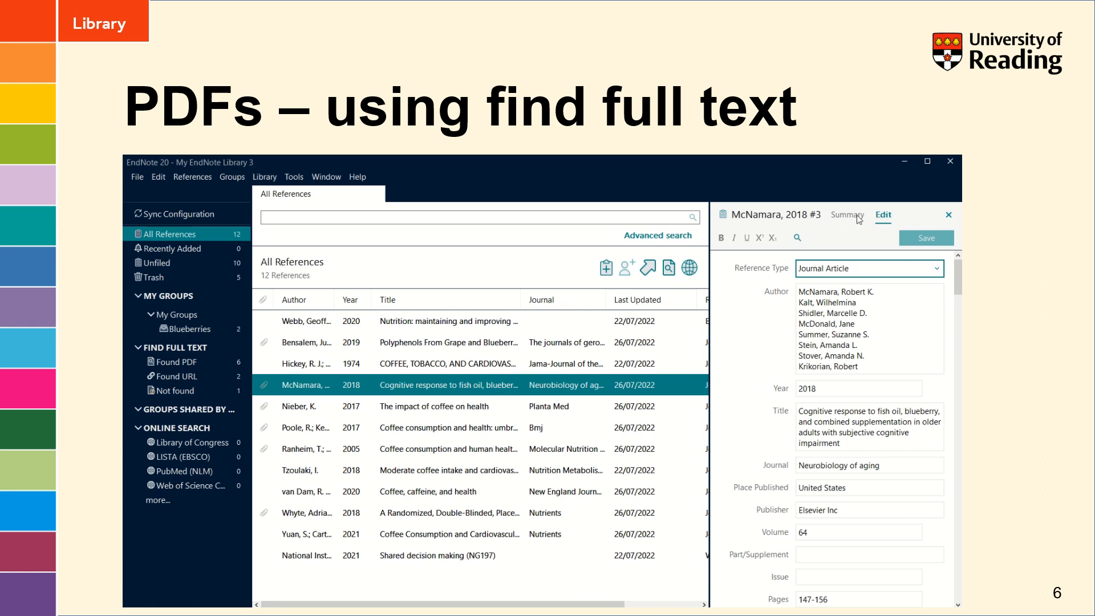
click(847, 215)
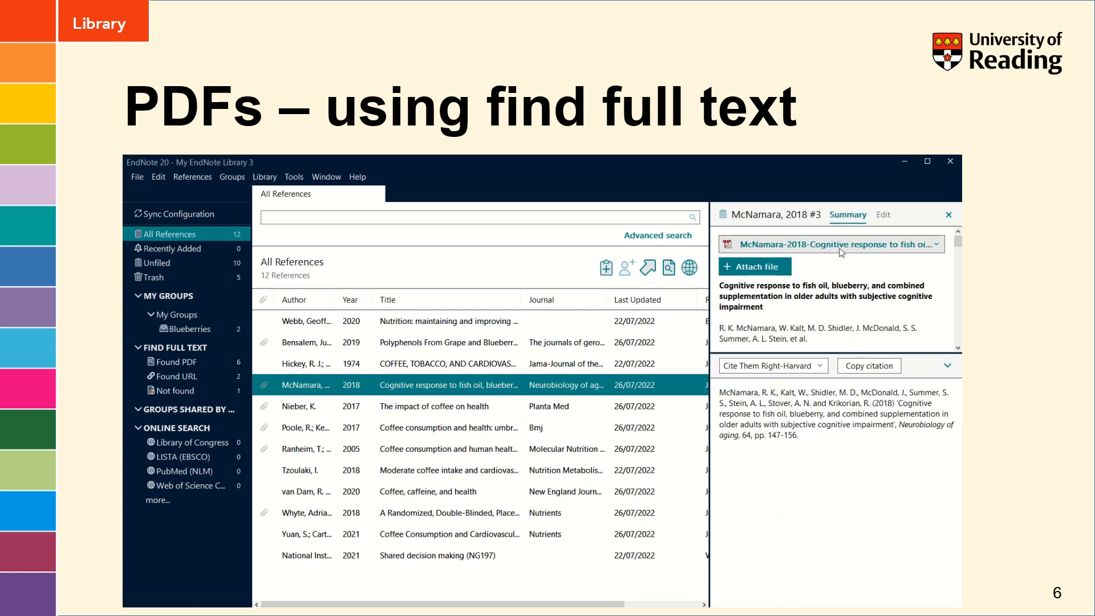
click(936, 244)
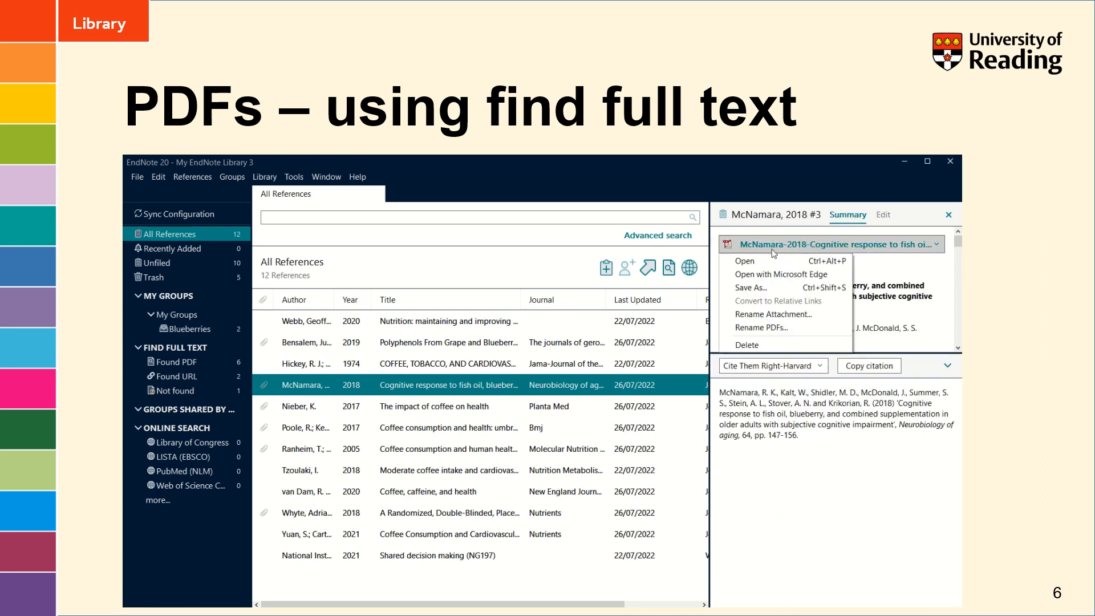
click(744, 260)
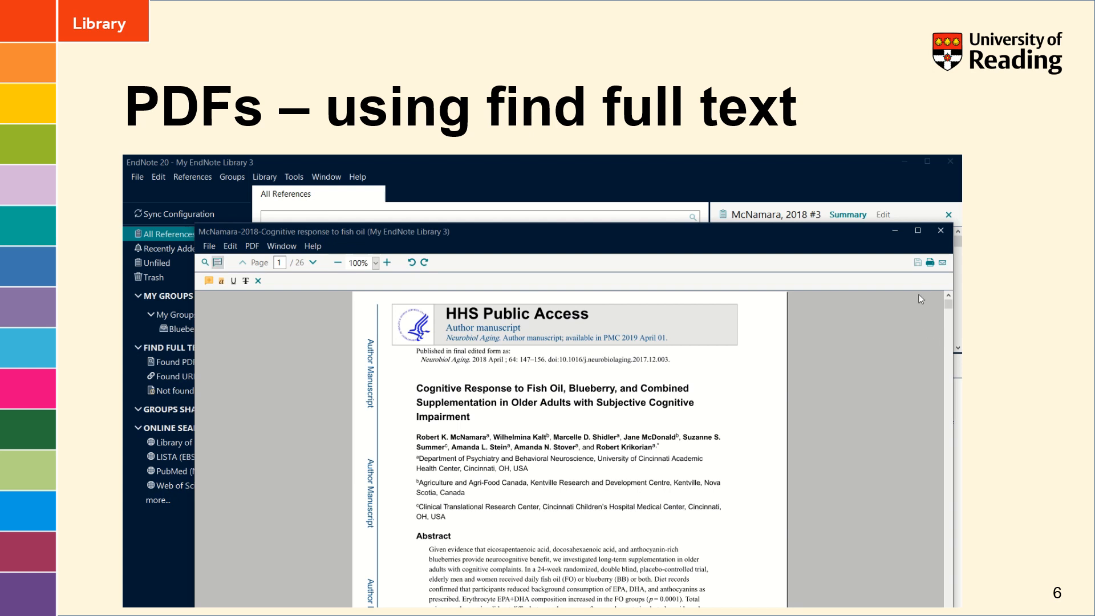
mouse_move(917, 262)
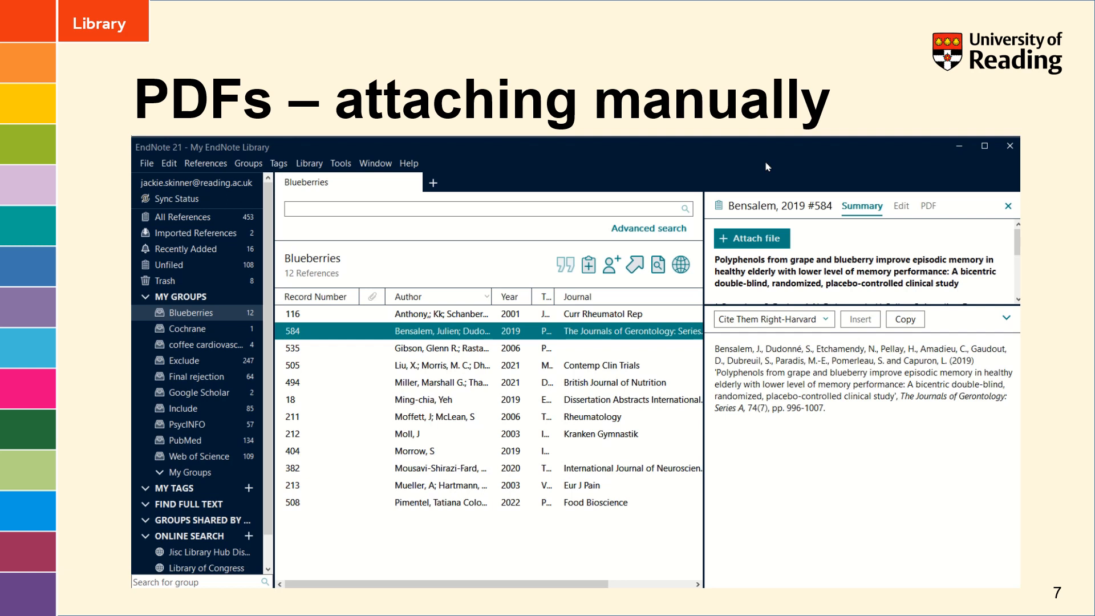
mouse_move(611, 341)
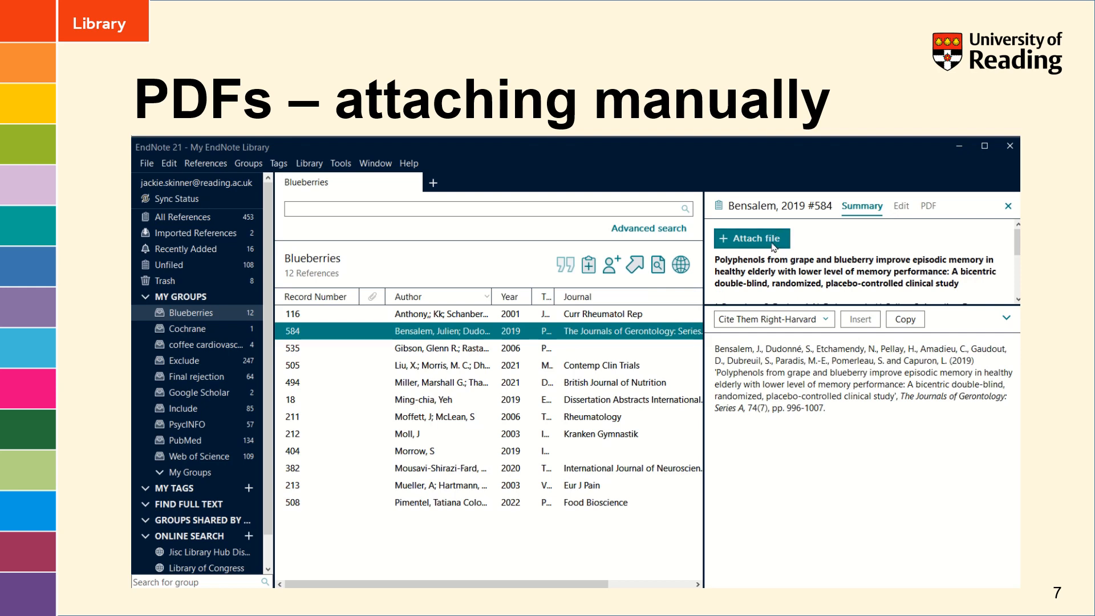
Attach bensalem polyphenols from grape and blueberry.pdf from Downloads to Bensalem 2019 and save the change
click(752, 238)
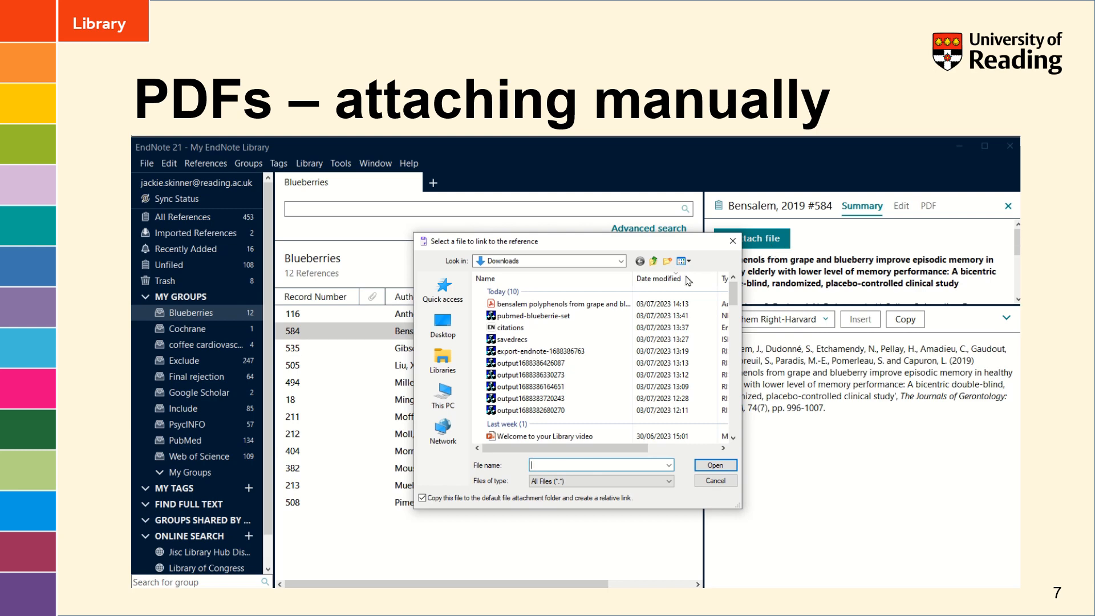
click(559, 303)
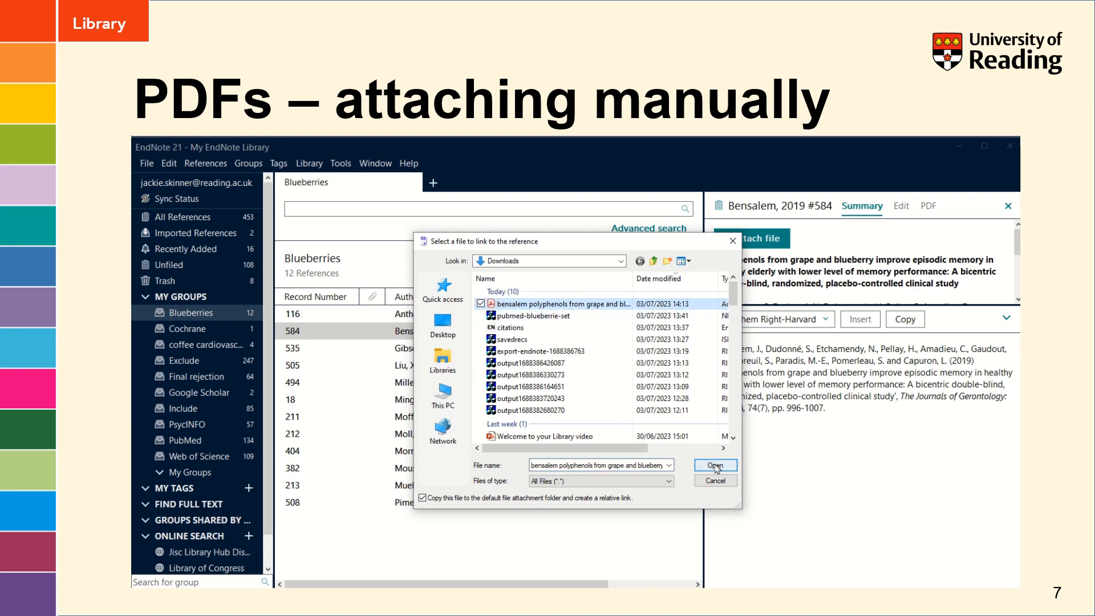
click(714, 465)
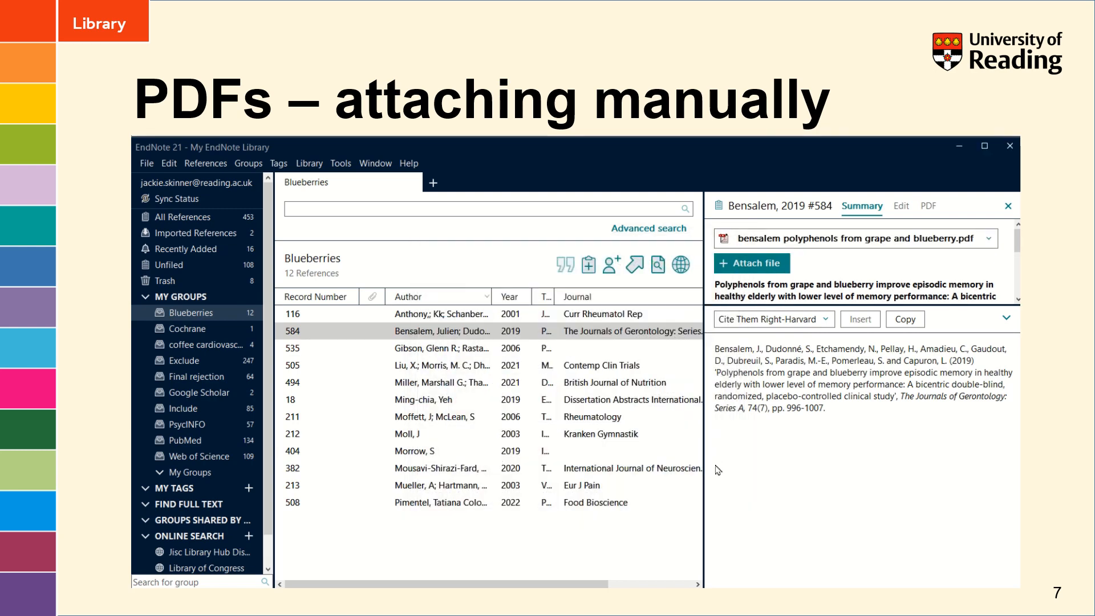
mouse_move(780, 464)
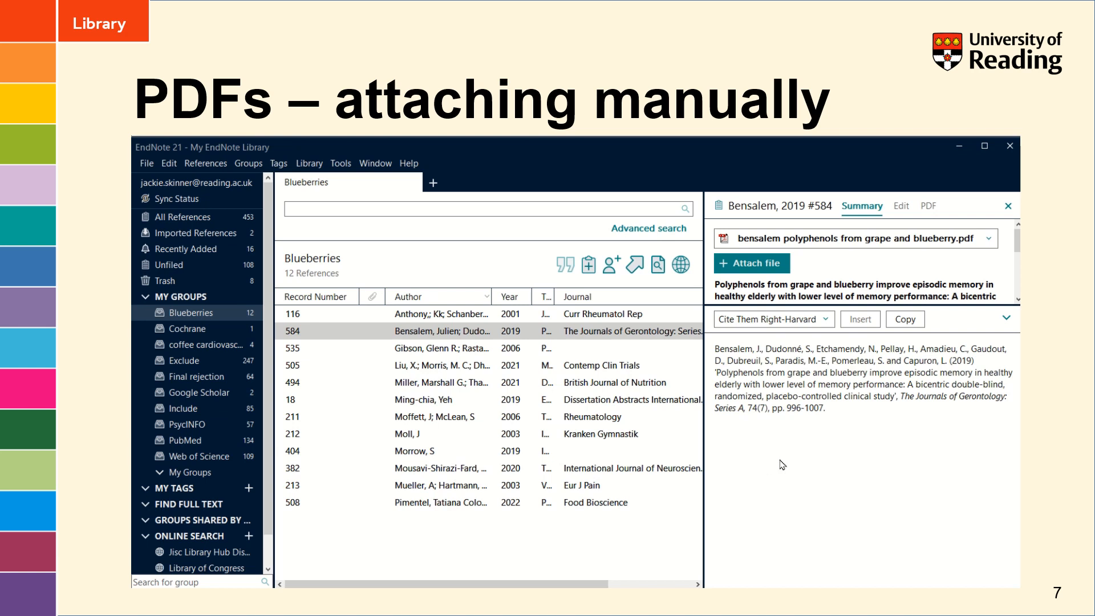
mouse_move(679, 474)
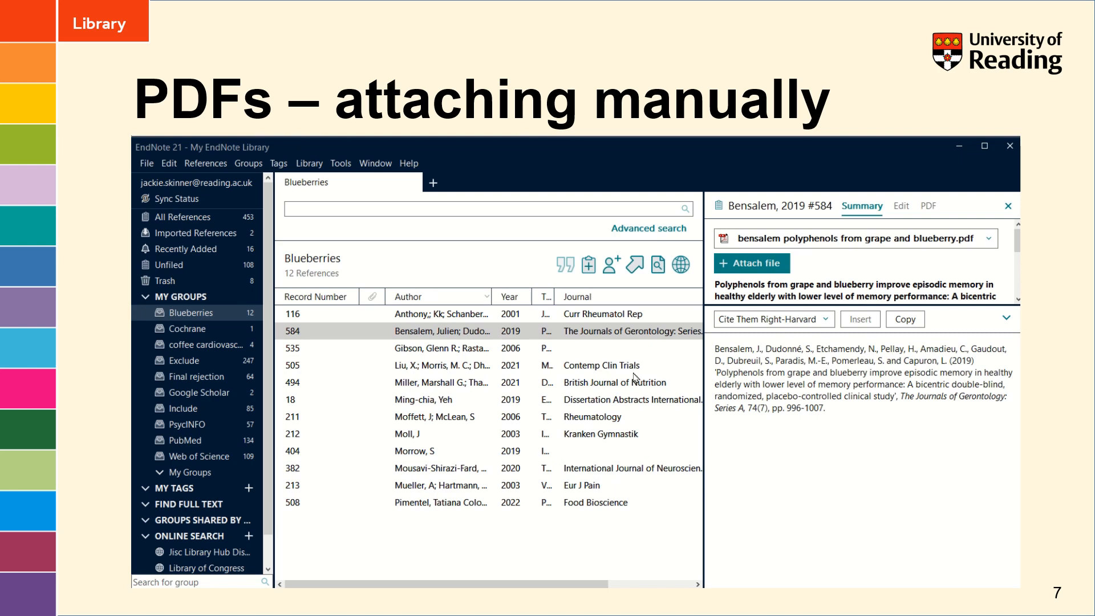
click(900, 207)
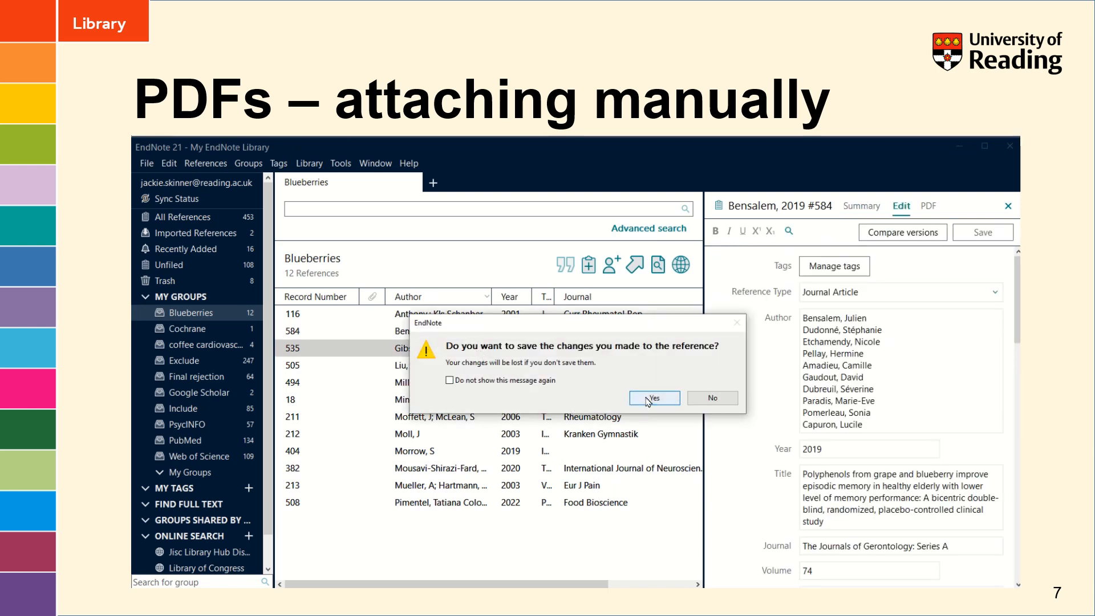
click(652, 397)
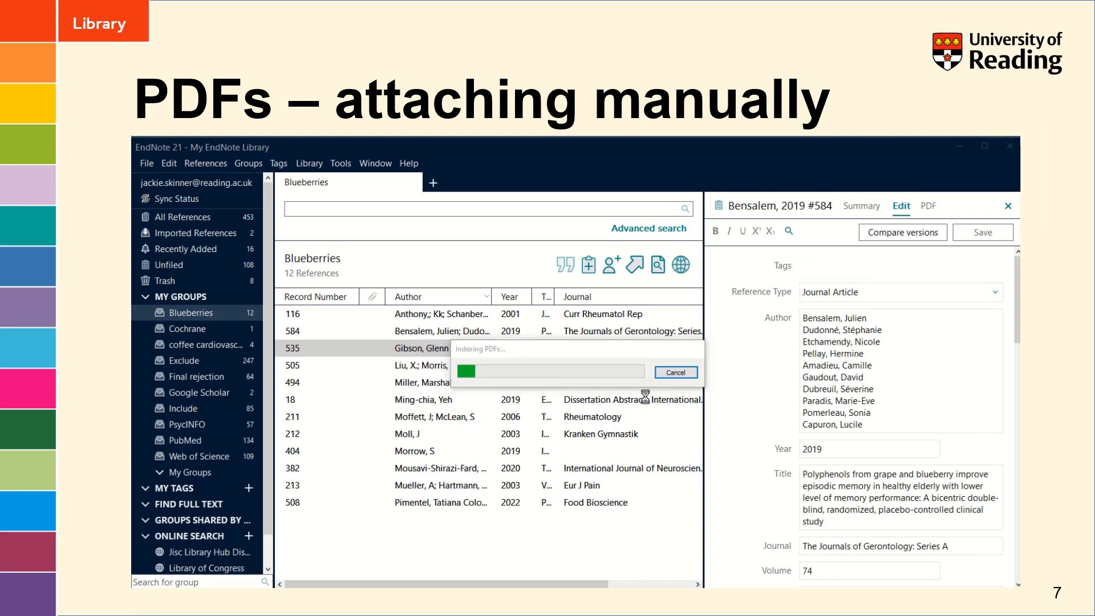